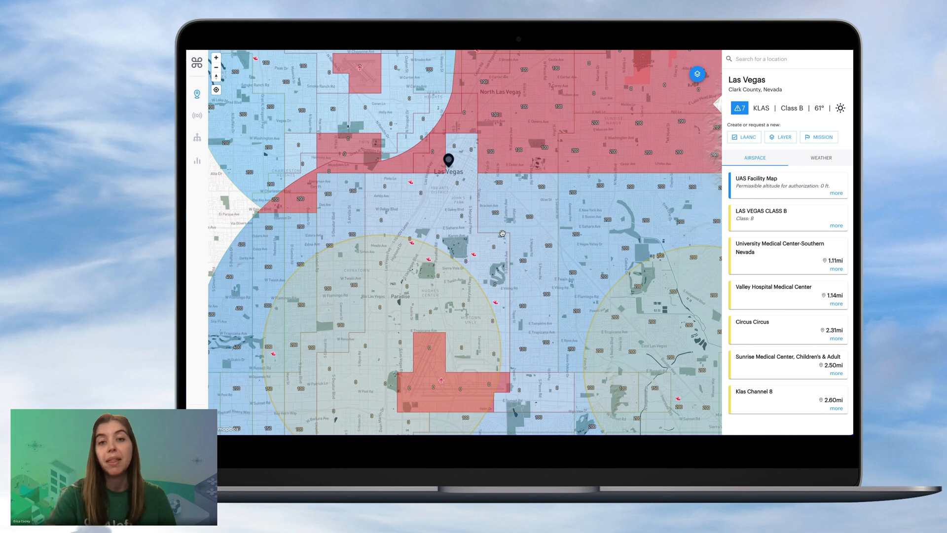
mouse_move(533, 244)
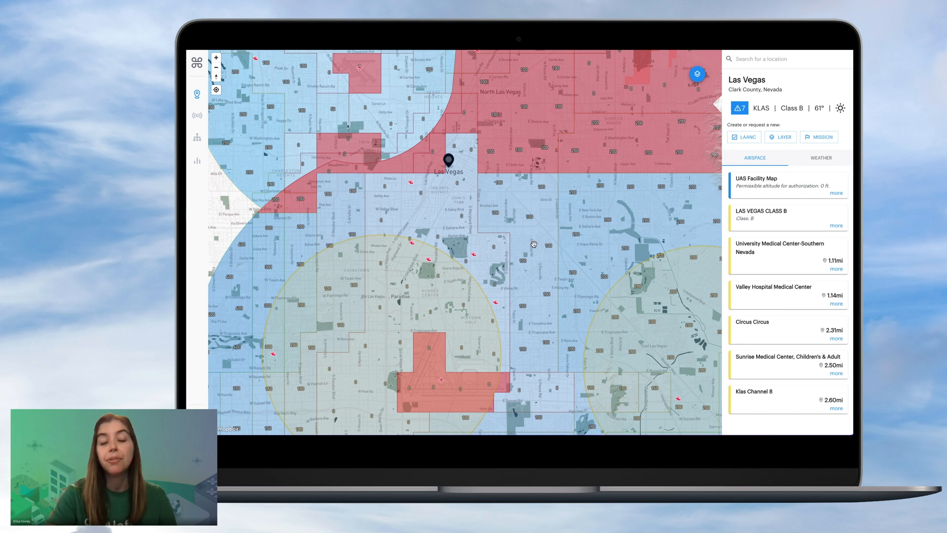
mouse_move(496, 230)
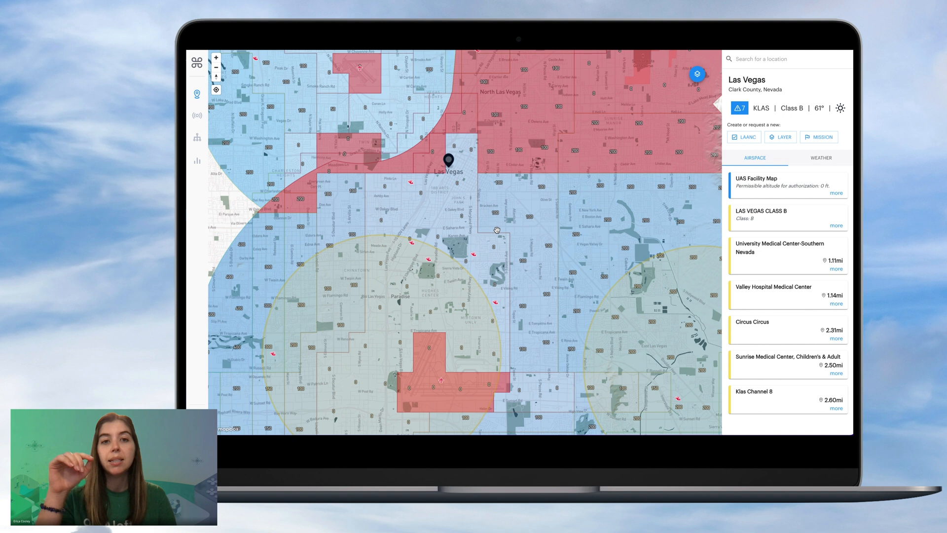
Expand the UAS Facility Map and Las Vegas Class B details, then shift the map south-east of downtown.
click(836, 192)
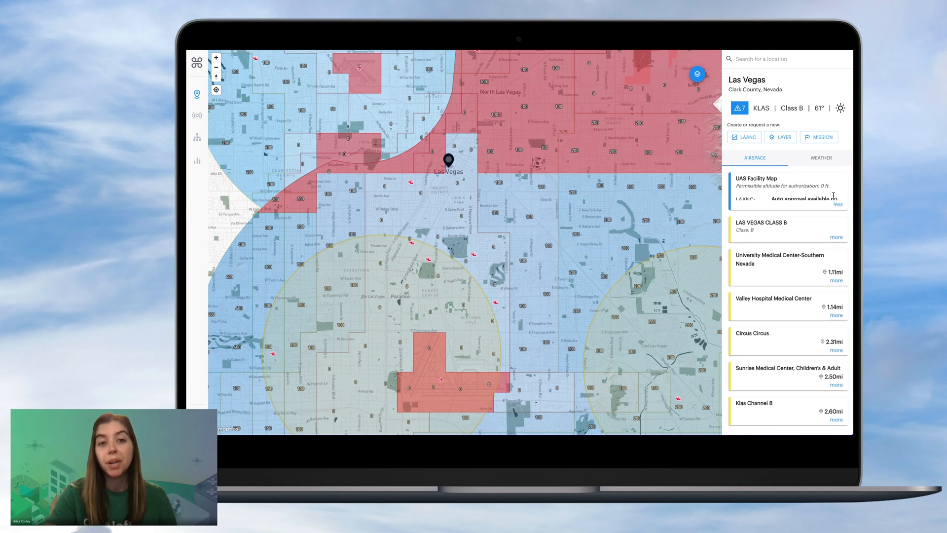
click(838, 204)
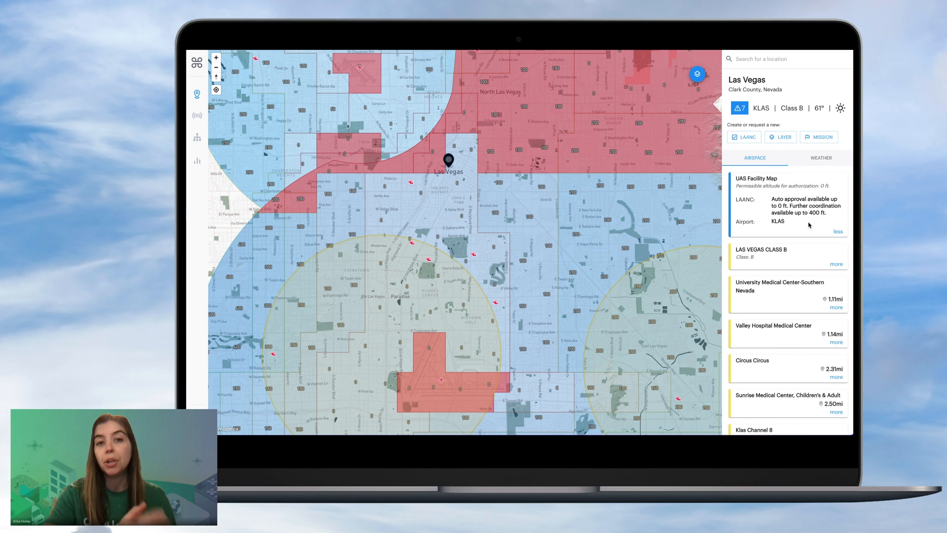
click(835, 264)
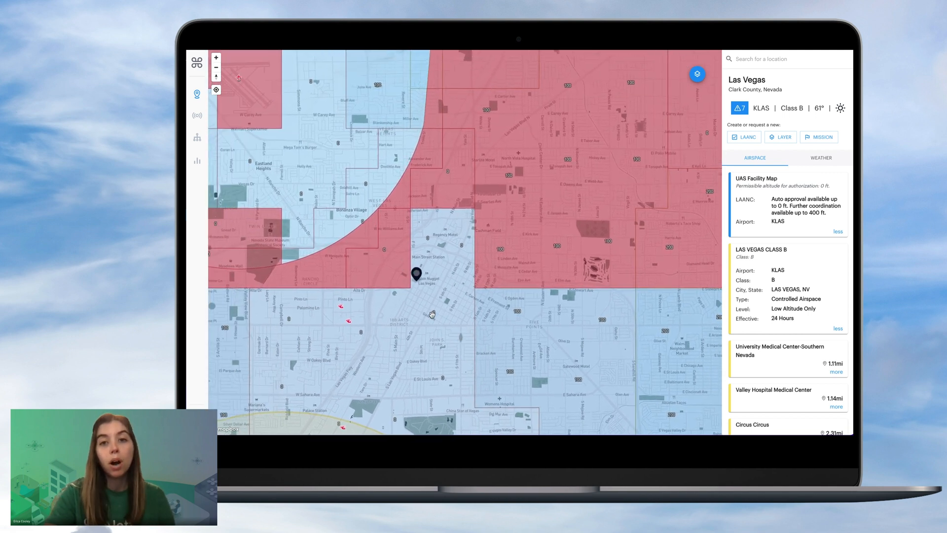
drag(432, 314, 375, 265)
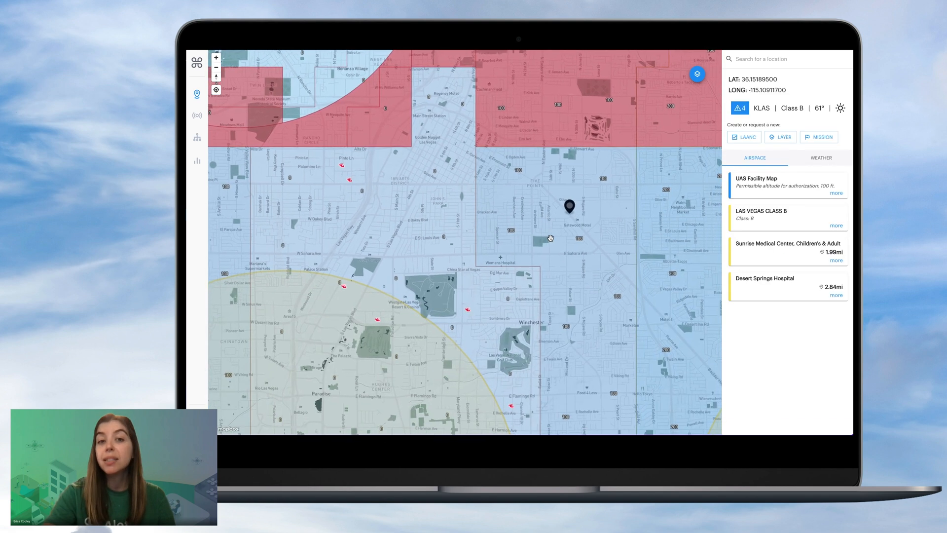
Expand the UAS Facility Map details showing auto approval up to 100 ft at KLAS.
click(836, 192)
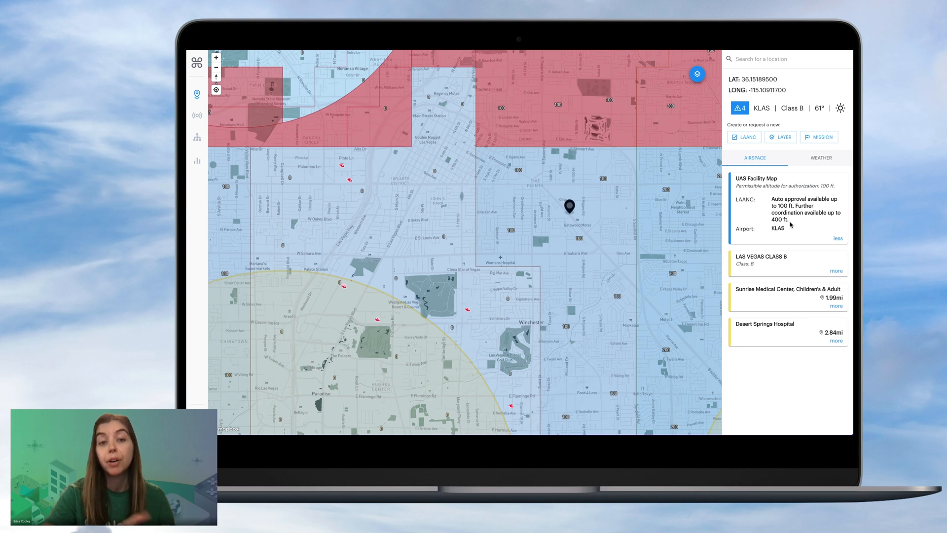
mouse_move(578, 302)
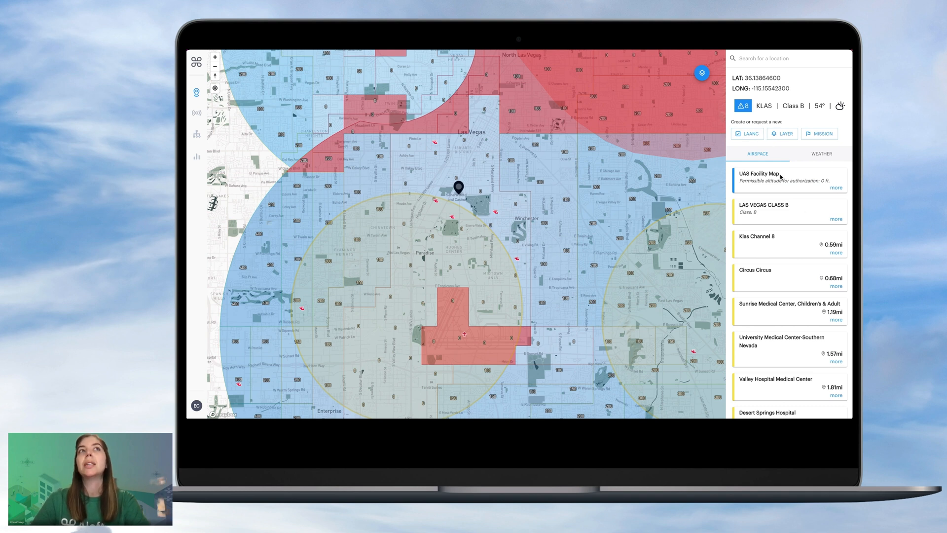
Expand the UAS Facility Map and Class B details for the Strip point and start a LAANC request.
click(836, 188)
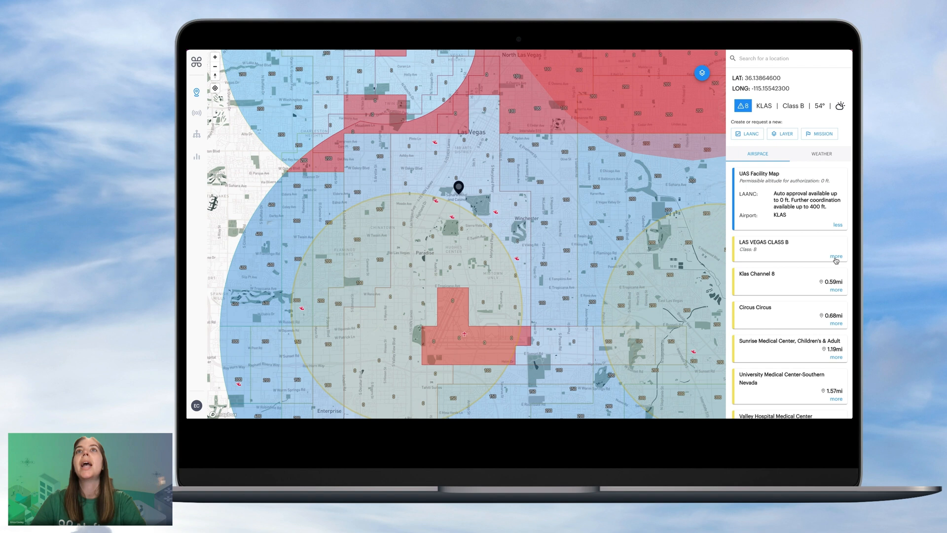
click(835, 256)
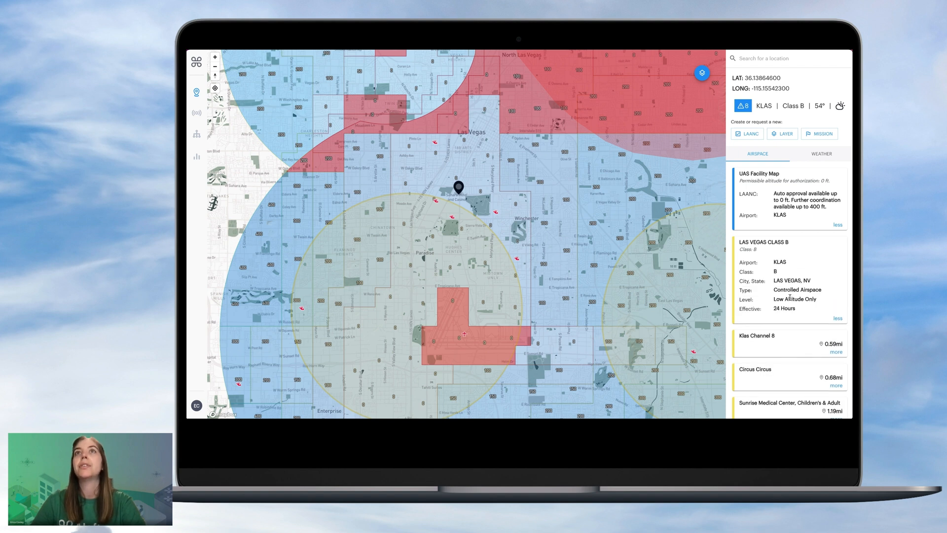
mouse_move(770, 191)
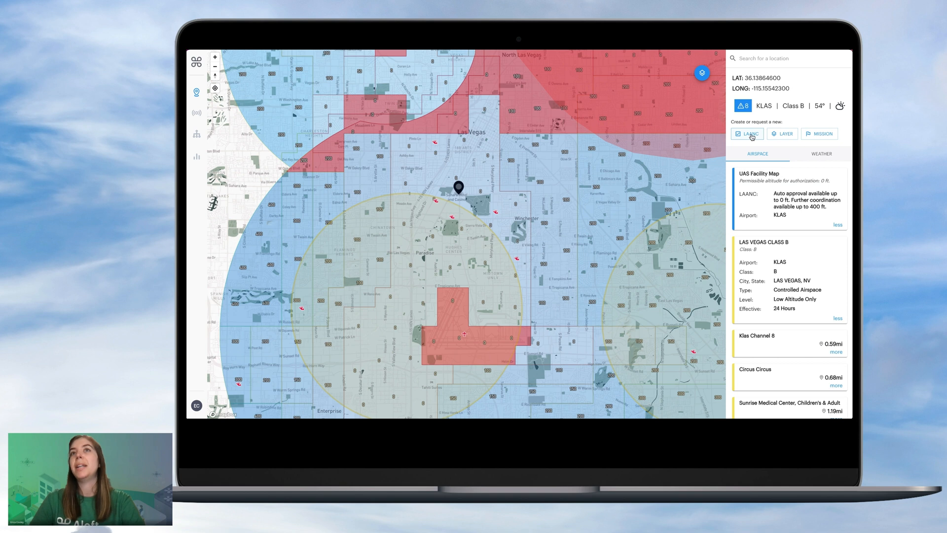
click(747, 133)
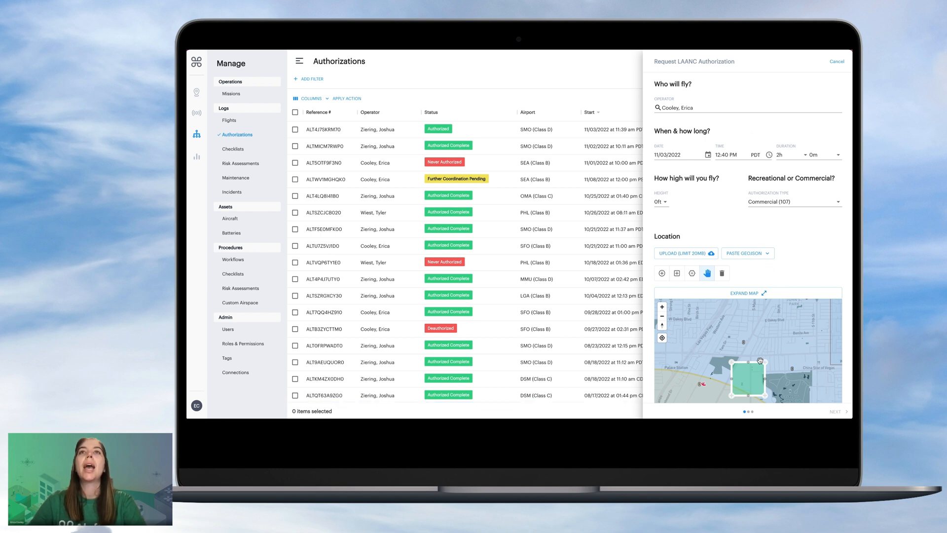
mouse_move(771, 357)
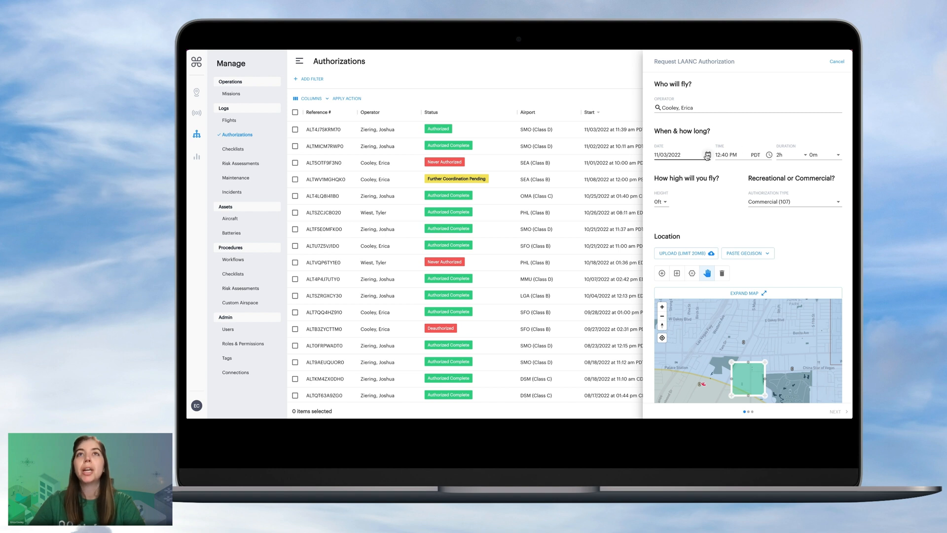
Set the request to November 8, 3-hour duration and 400 ft height, then expand the area map.
click(708, 155)
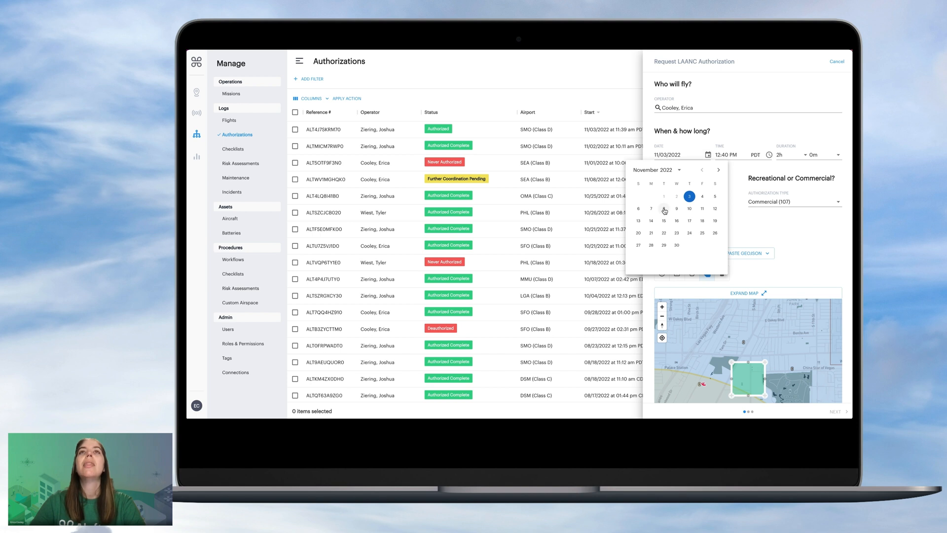
click(663, 209)
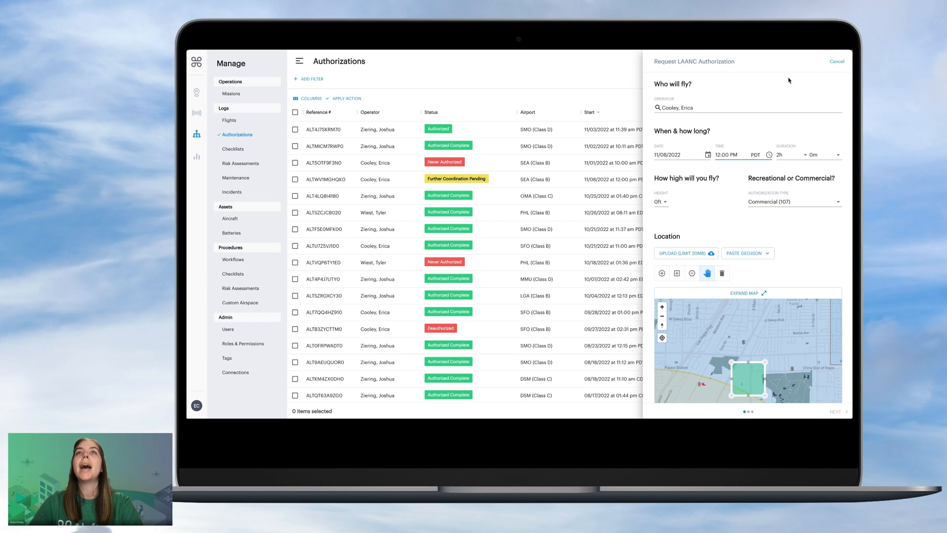
click(837, 155)
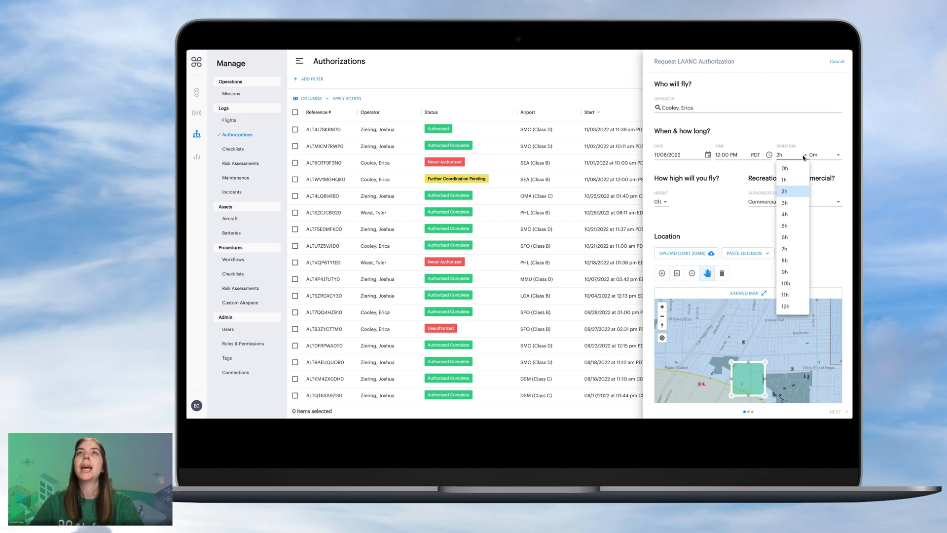
click(785, 202)
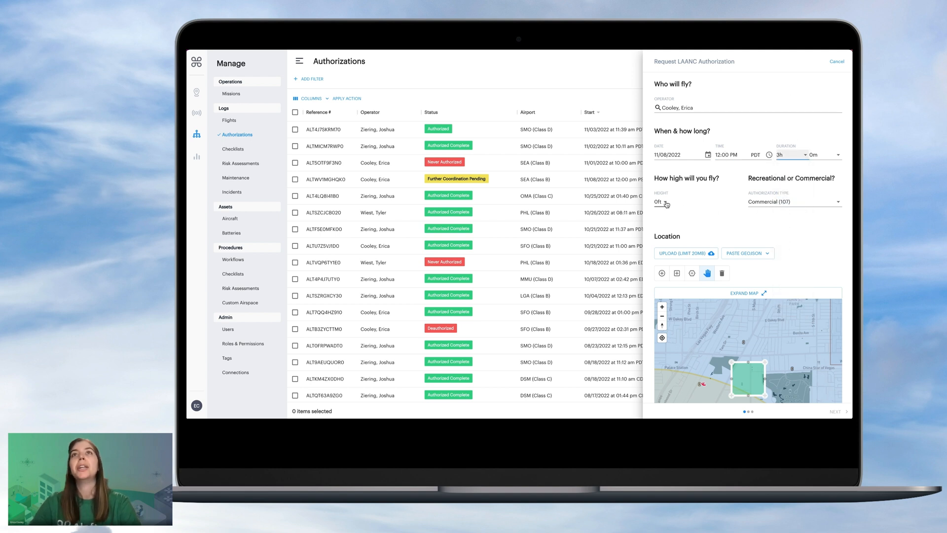
click(661, 201)
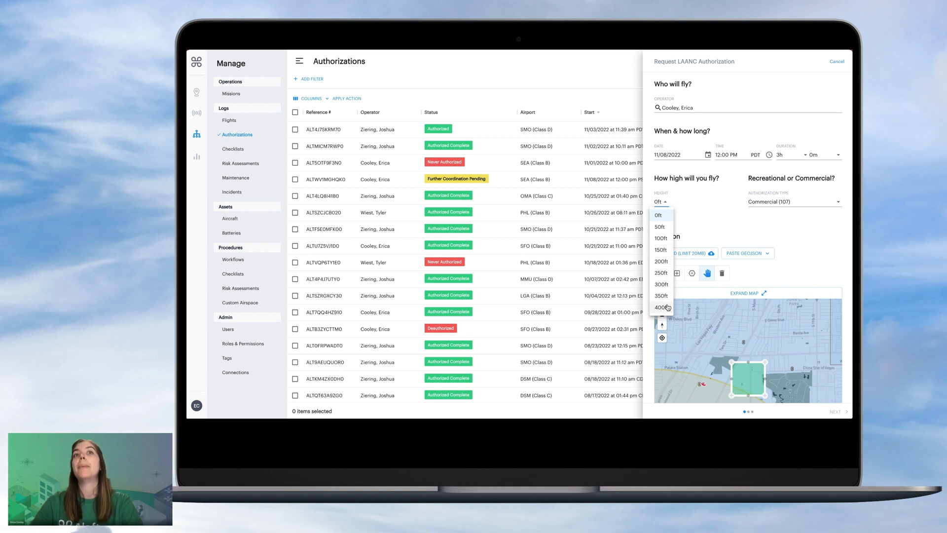
click(661, 307)
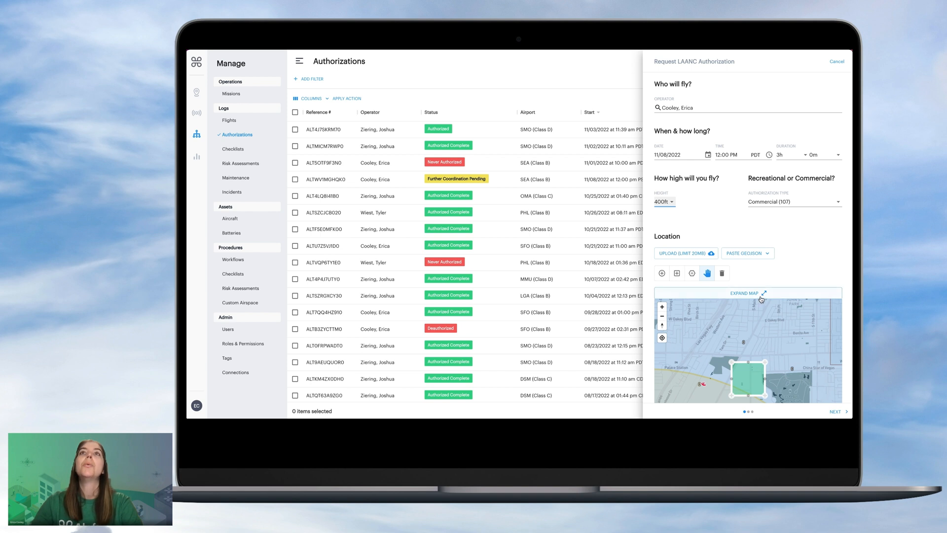
click(746, 293)
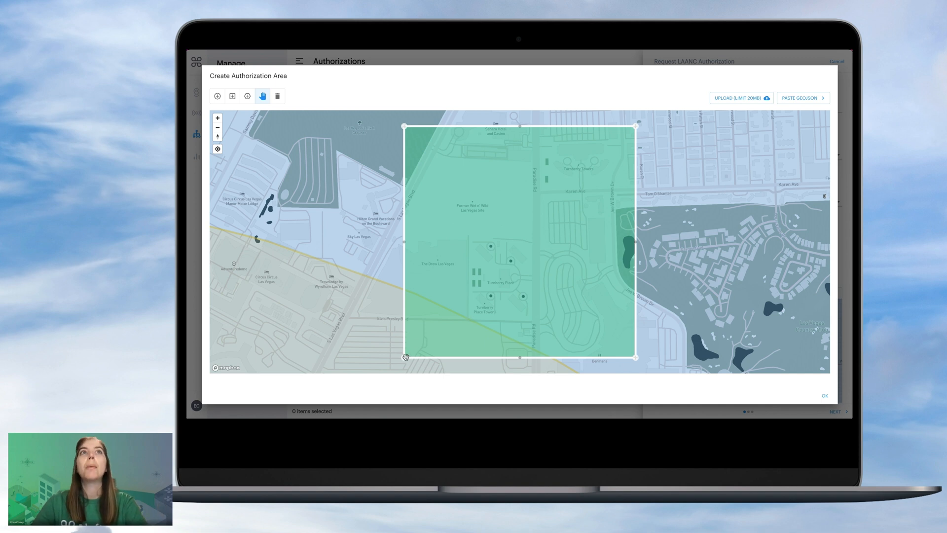
Reshape the polygon tightly onto the E Sahara Ave hotel block corners and confirm the area.
drag(403, 357, 451, 311)
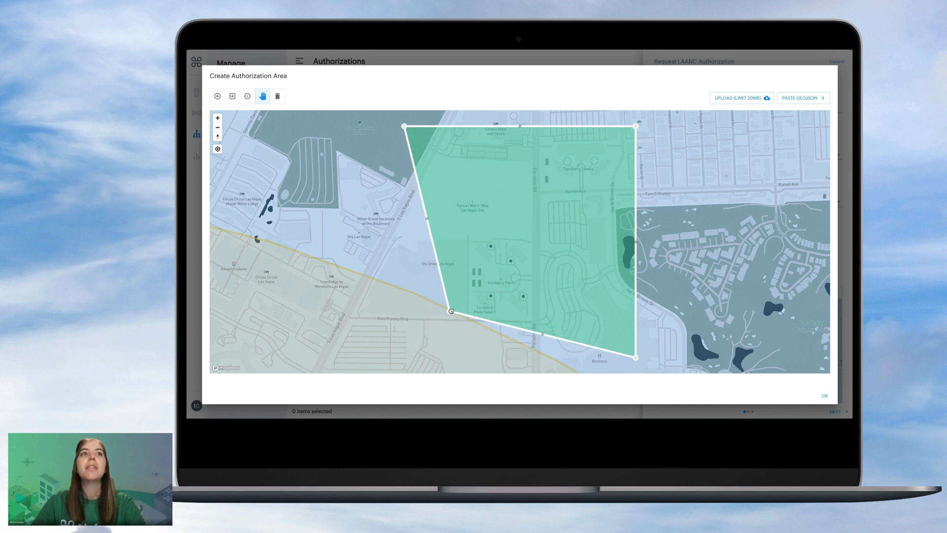
drag(450, 311, 417, 290)
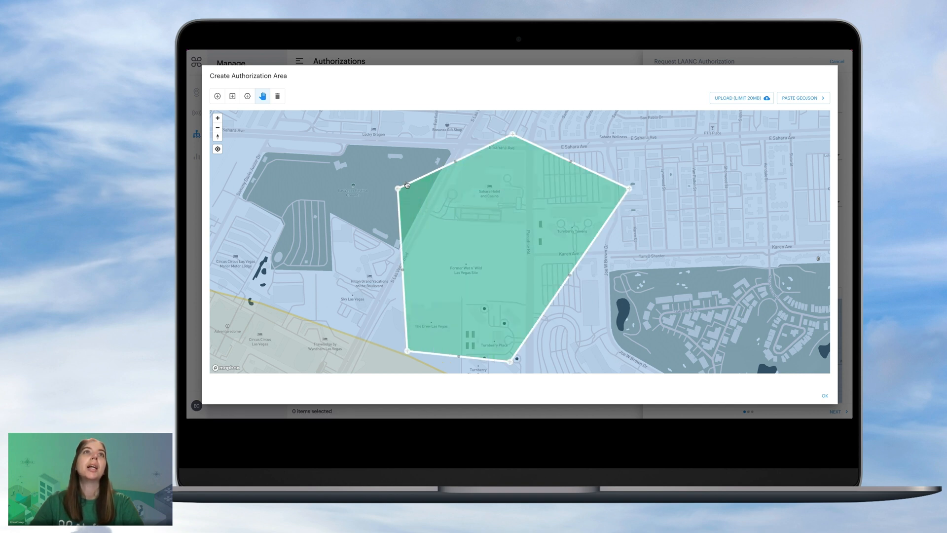
drag(398, 187, 458, 143)
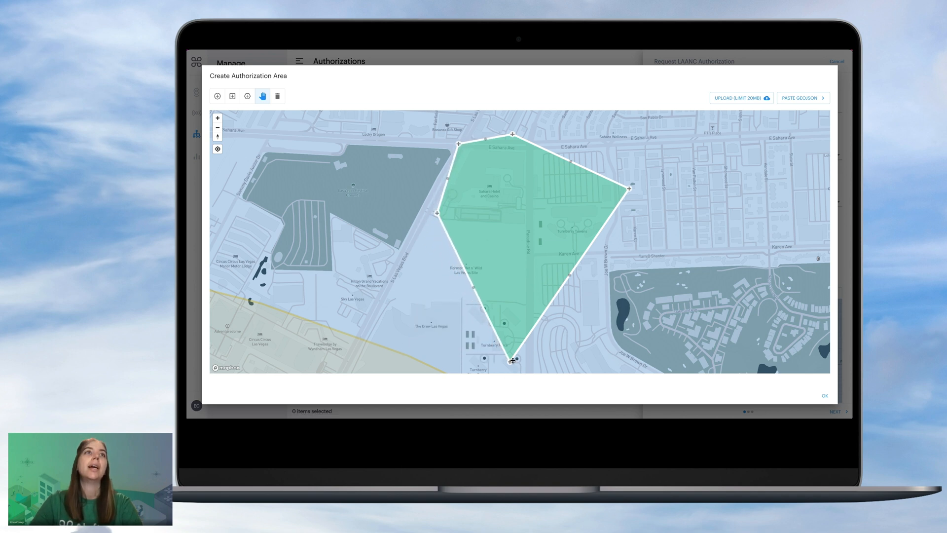
drag(512, 361, 502, 225)
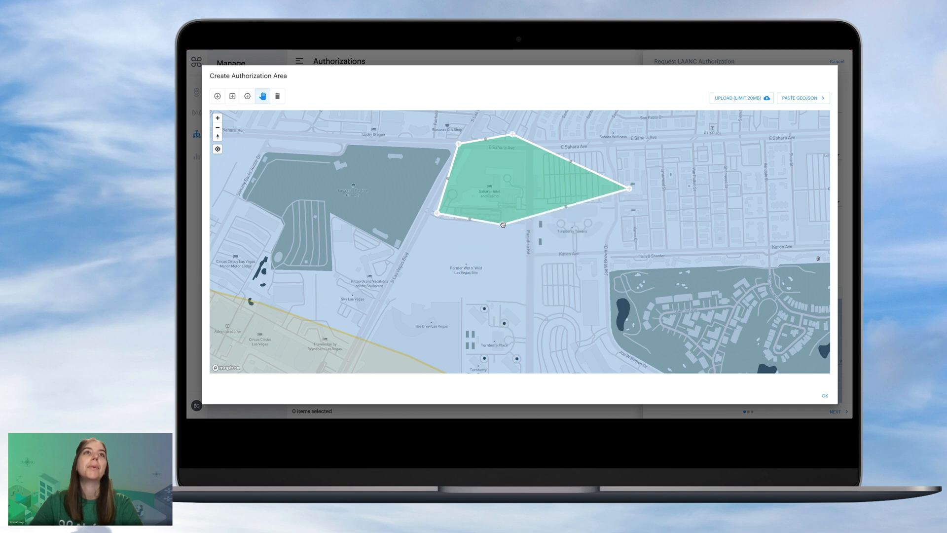
drag(628, 187, 575, 194)
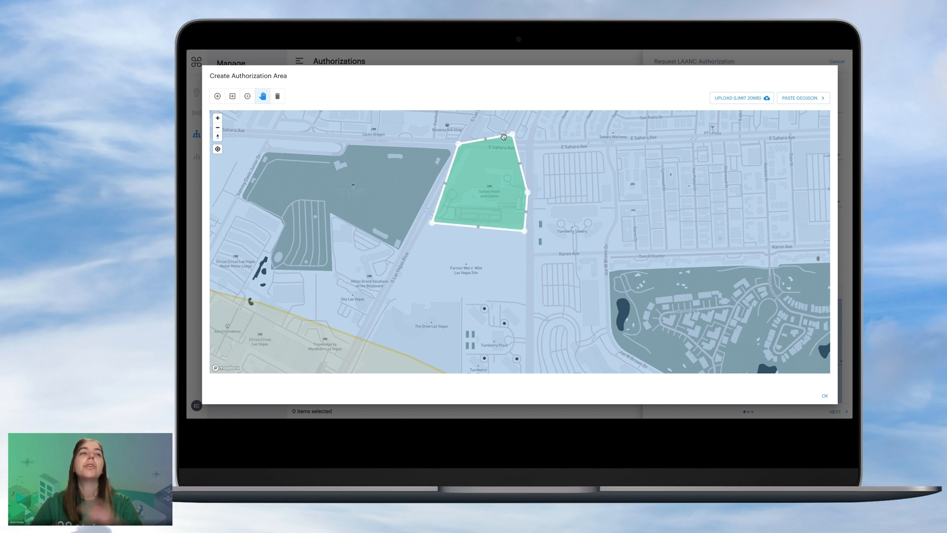
drag(516, 135, 526, 150)
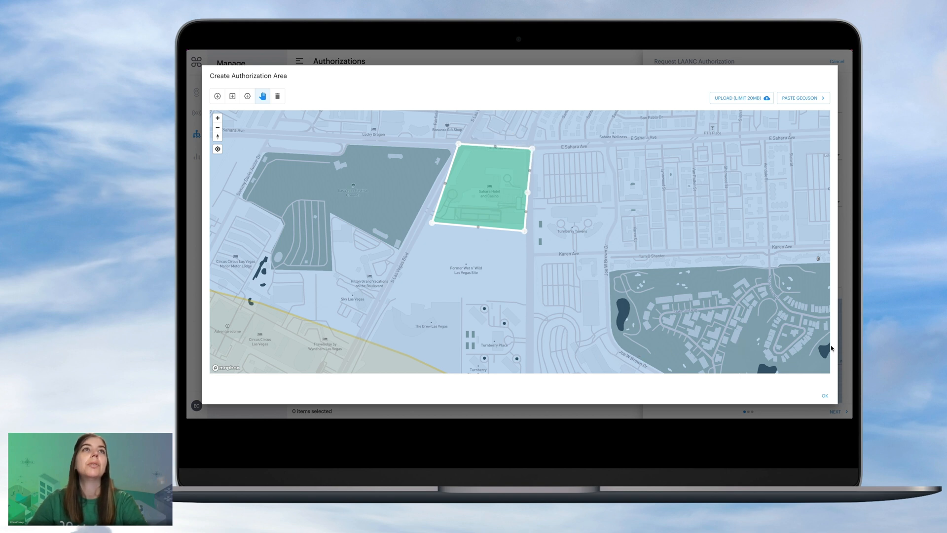
click(823, 395)
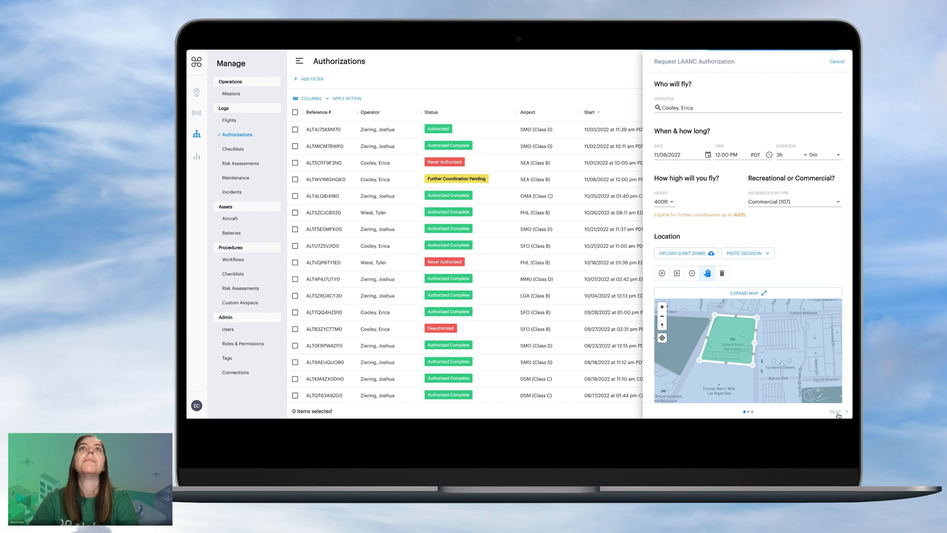
Review the Eligible for Further Coordination result (LAS, Class B, 180 min) and continue to review and submit.
click(835, 412)
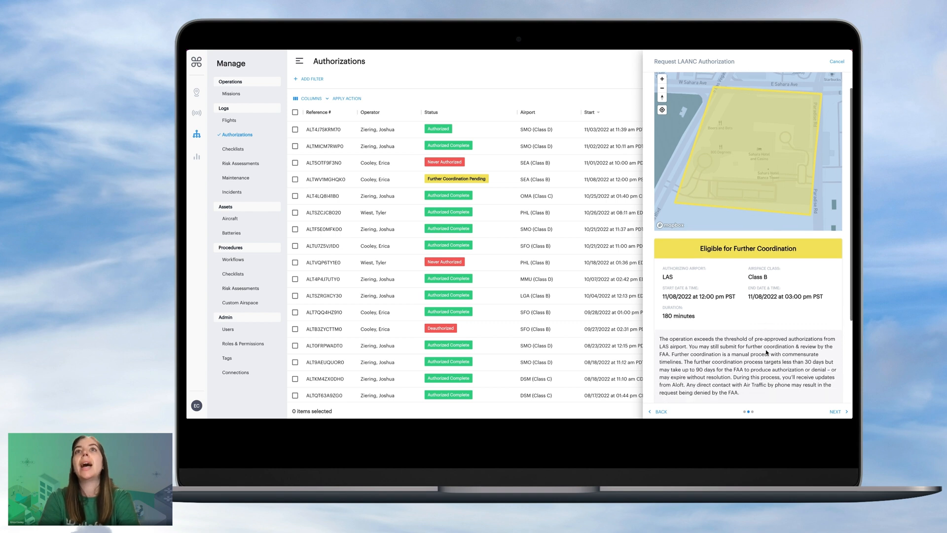
scroll(down, 3)
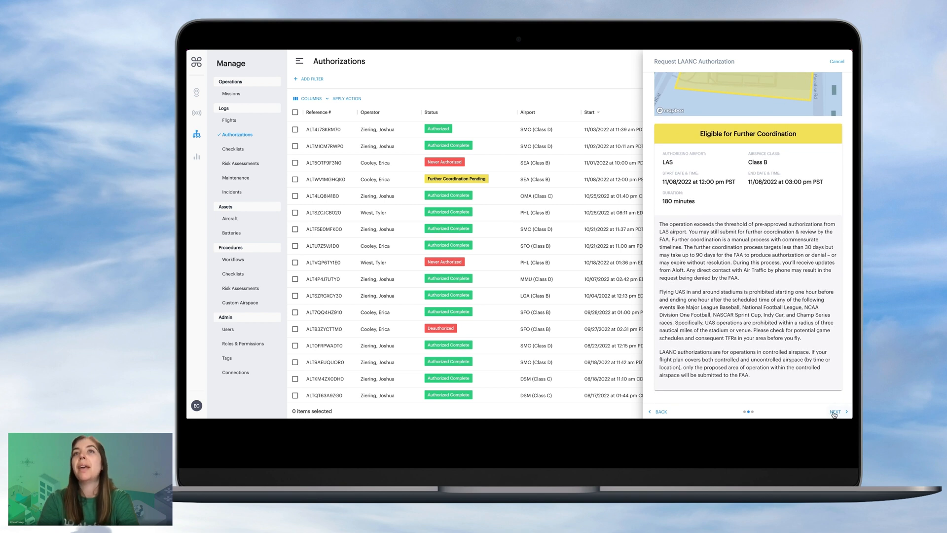
click(835, 411)
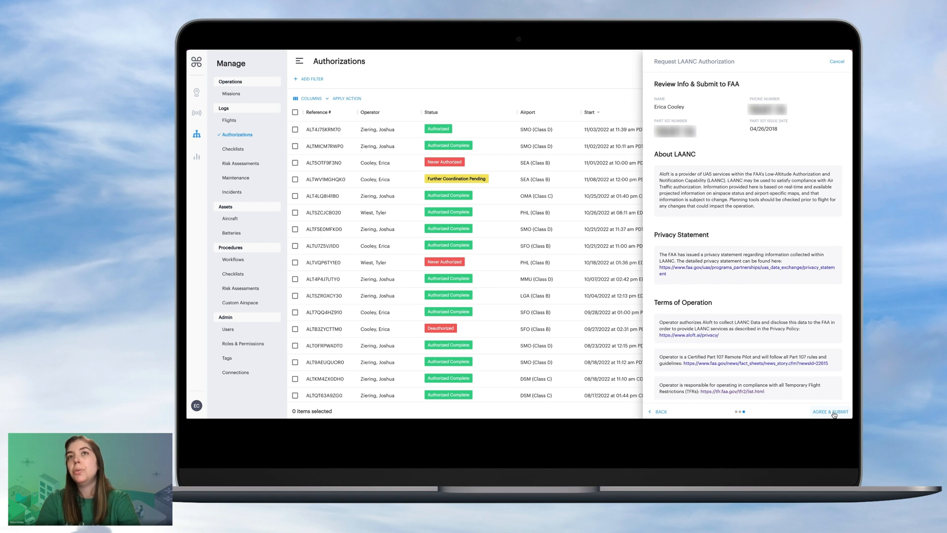
Write a safety justification about scanning airspace for traffic, yielding right of way and scouting take-off and landing locations.
scroll(down, 3)
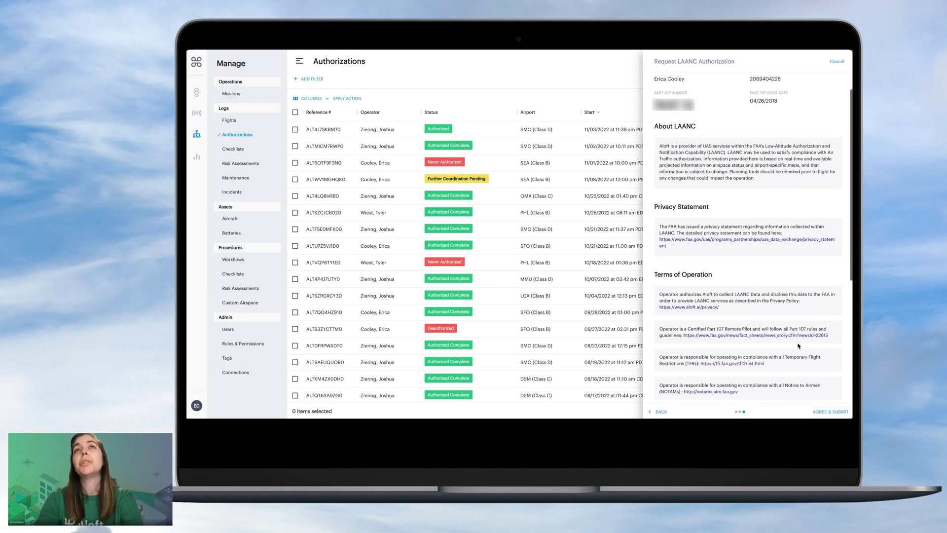
scroll(down, 3)
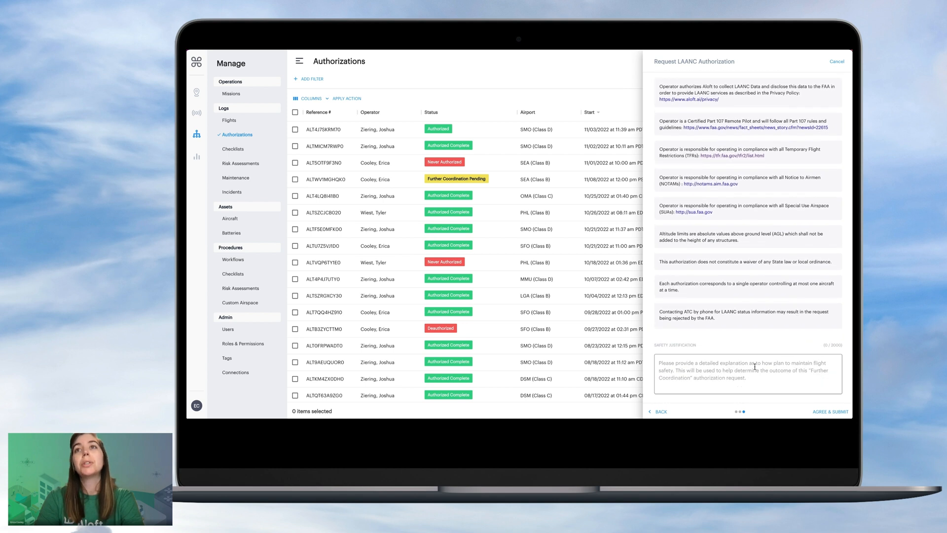
click(747, 371)
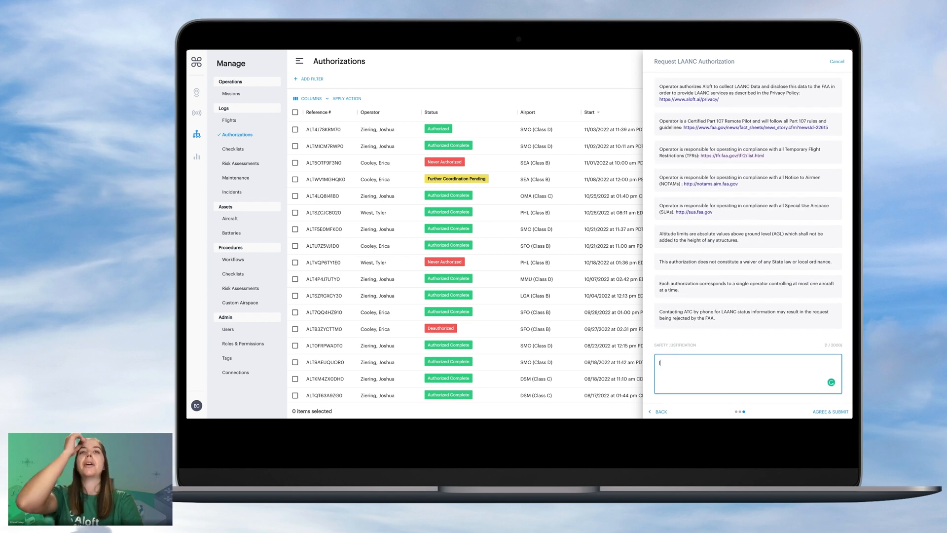
text(I will be sure to have a visual observer with me)
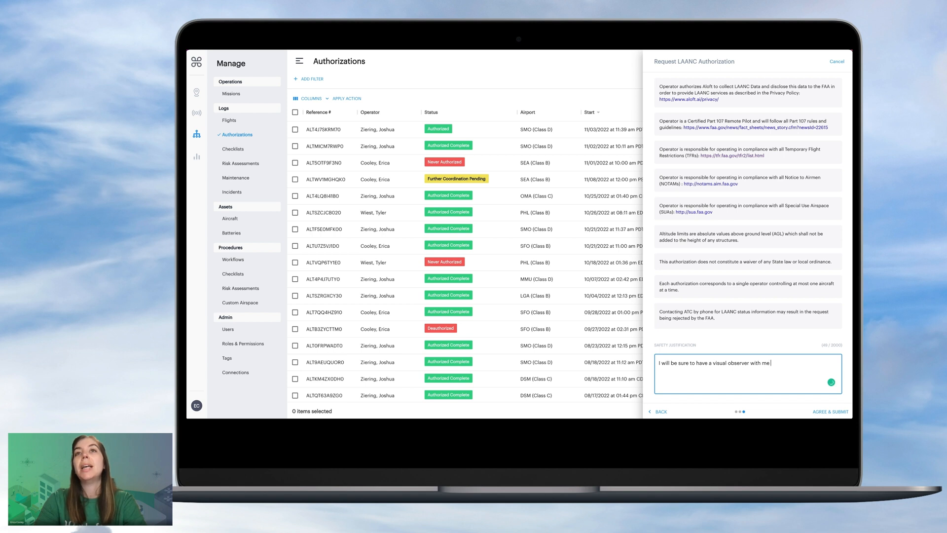
text(scanning the)
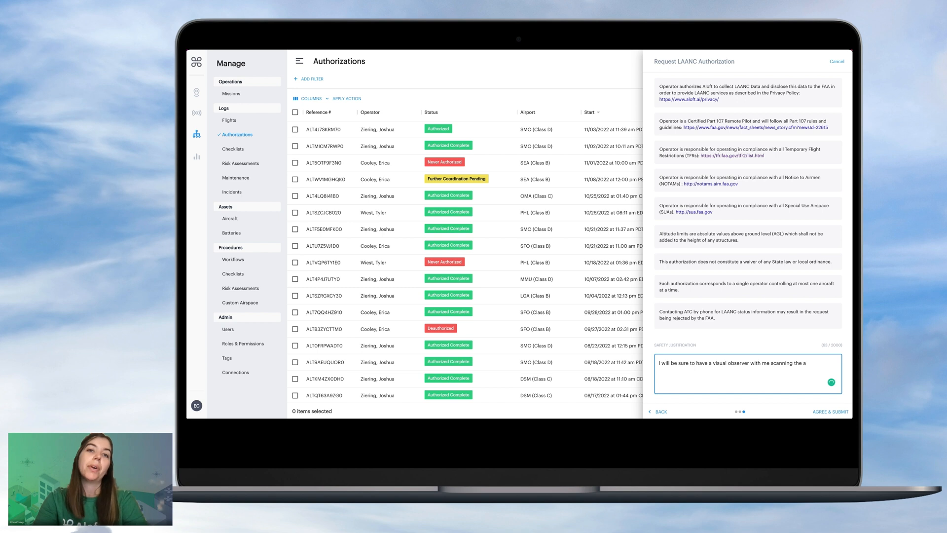
text(airspace for)
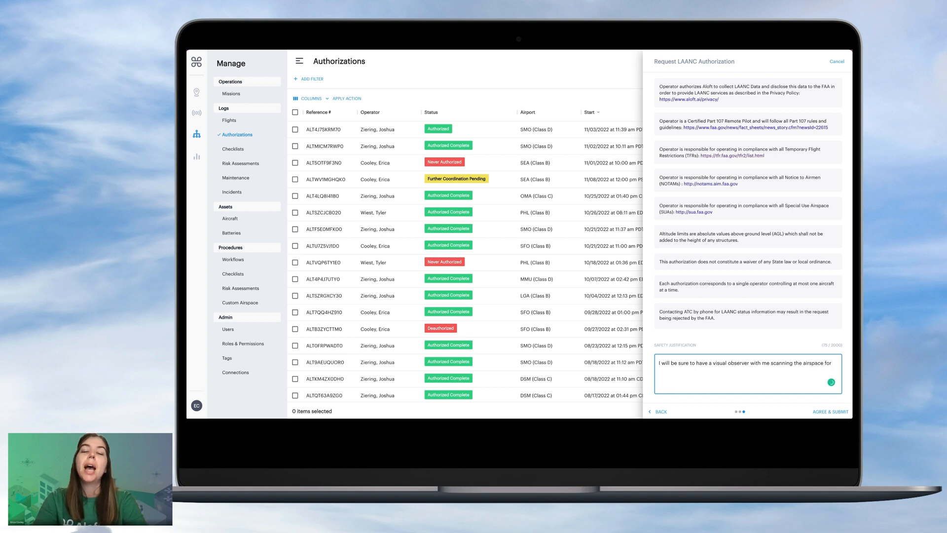
text(any)
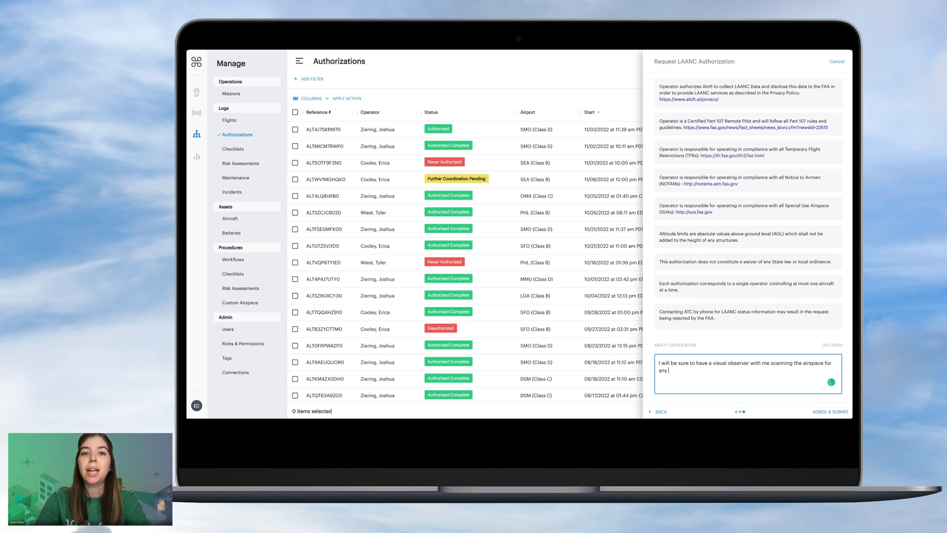
text(other t)
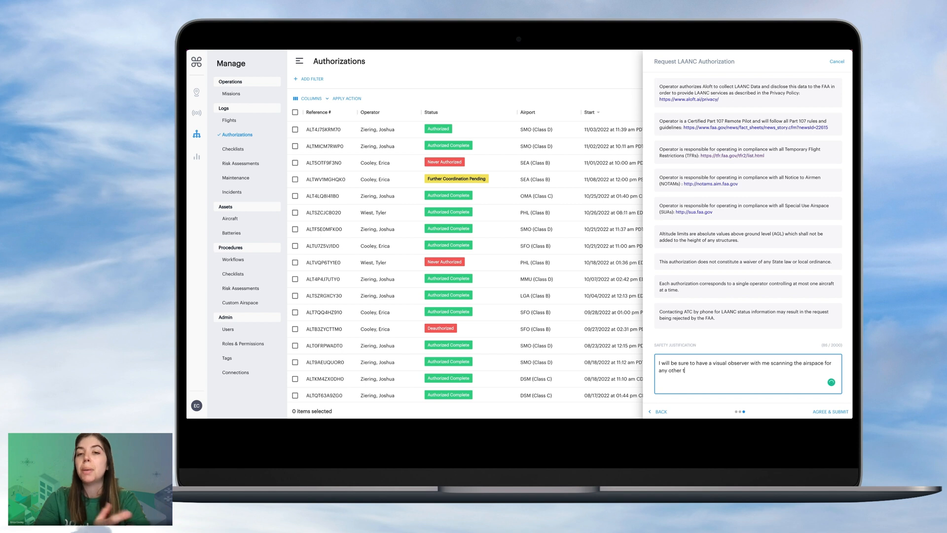
text(raffic)
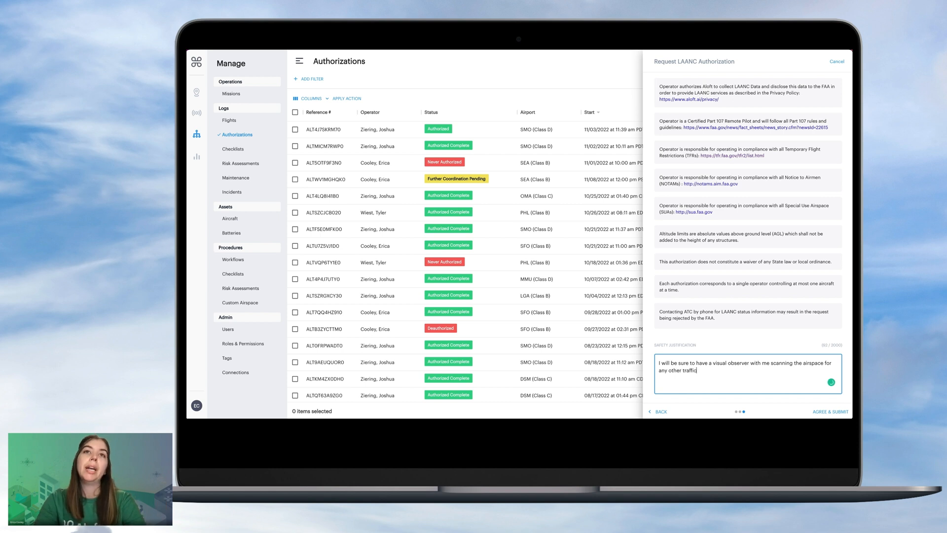
text(or obstacles which I)
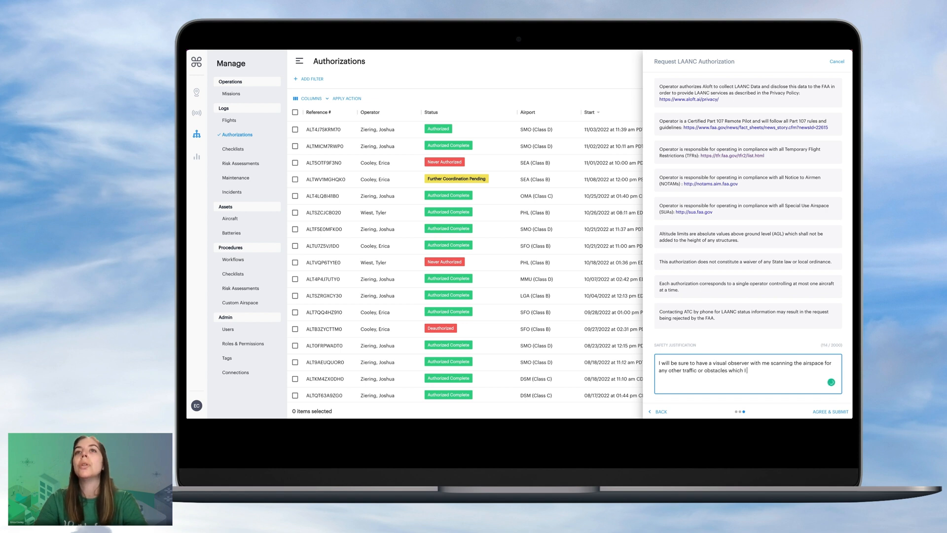
text(need to ab)
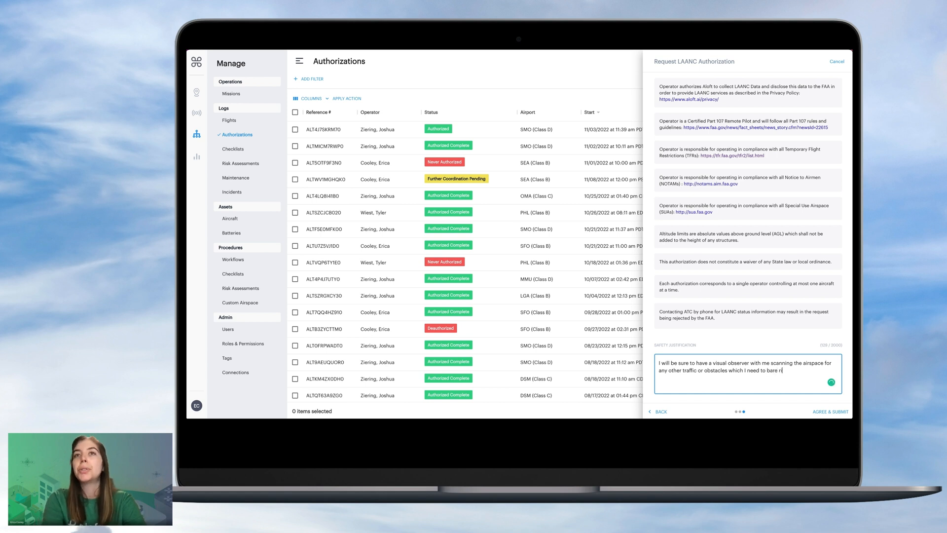
text(right of way to)
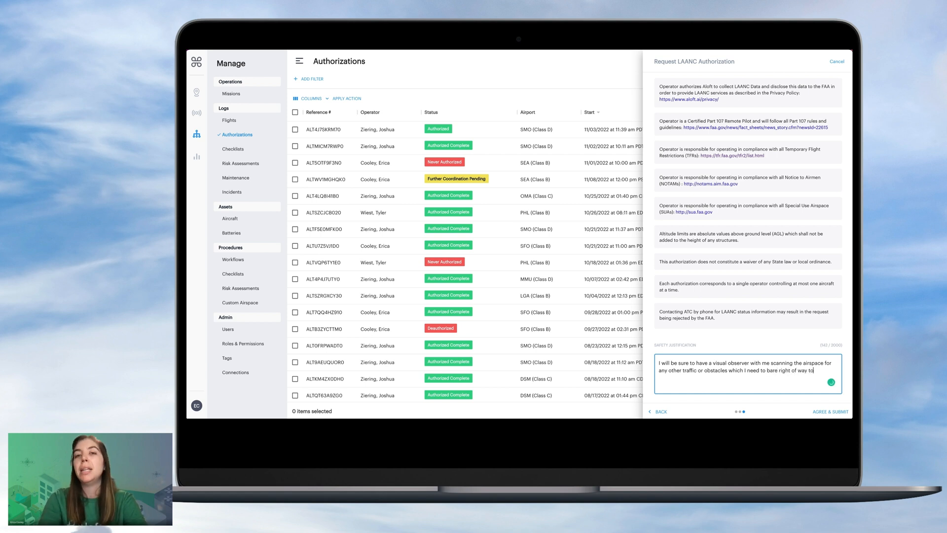
text(I will)
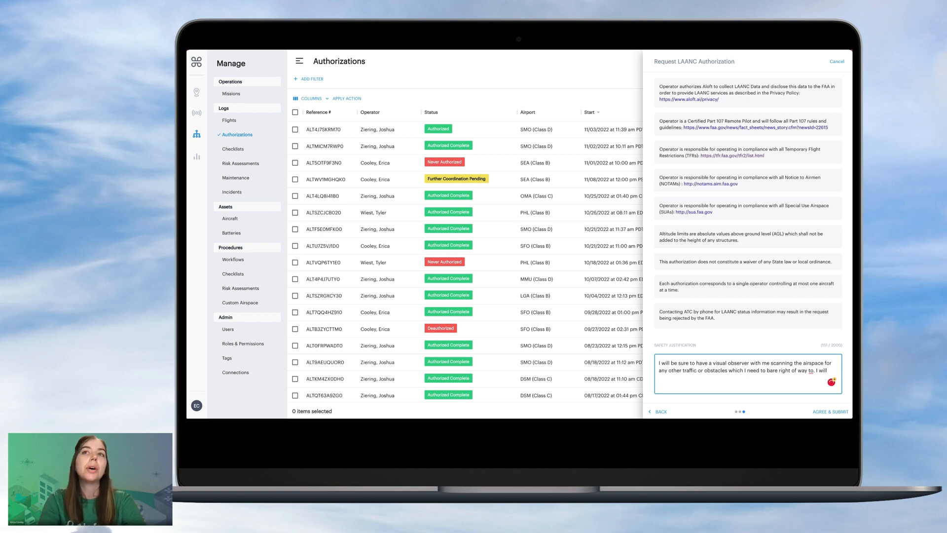
text(s)
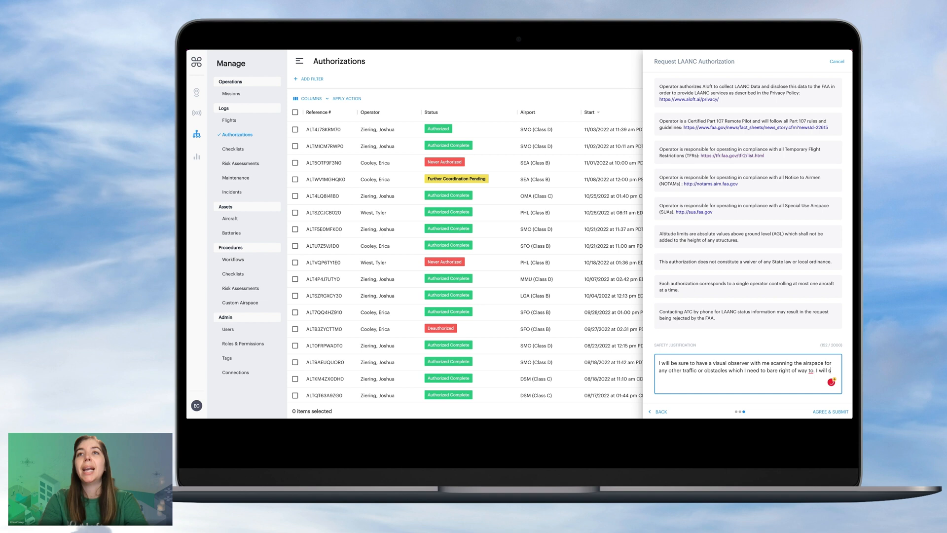
text(cout my)
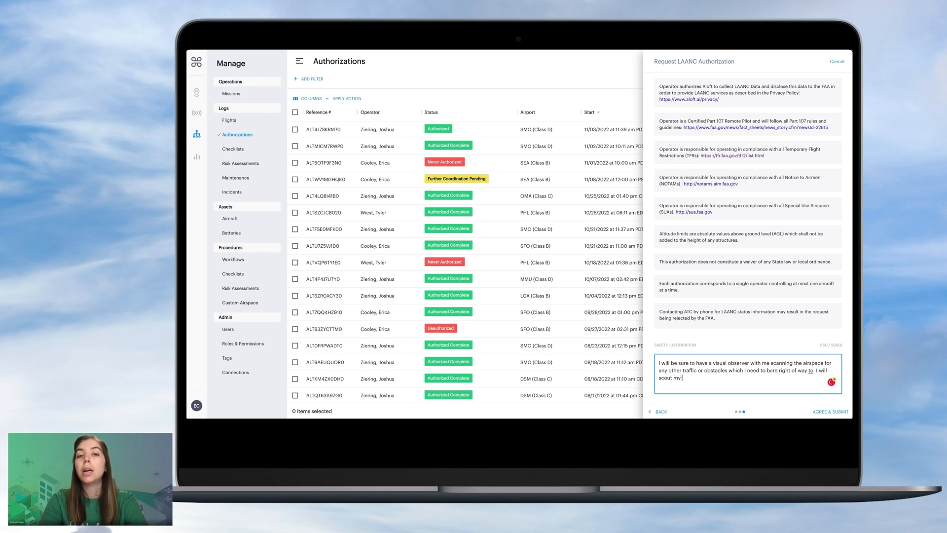
text(take off and landing)
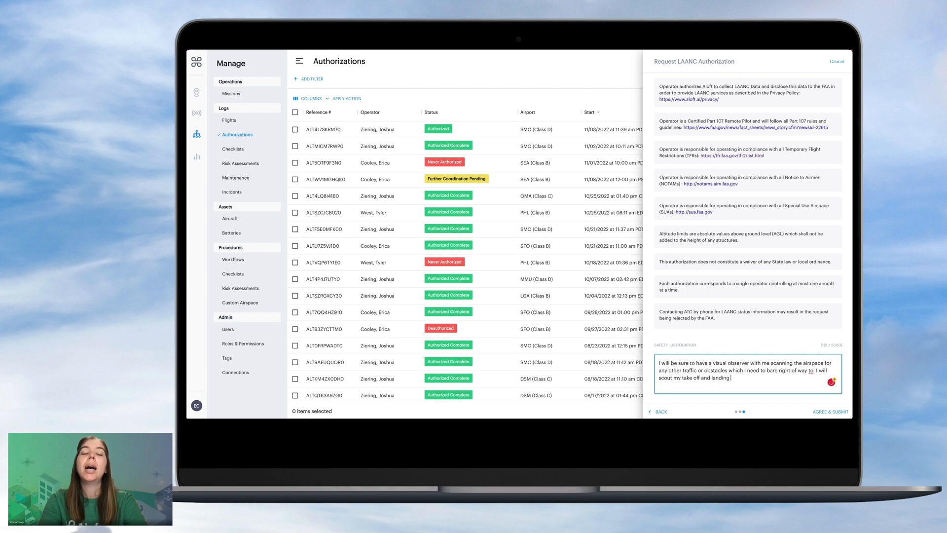
text(location prior to my operations to ensure I)
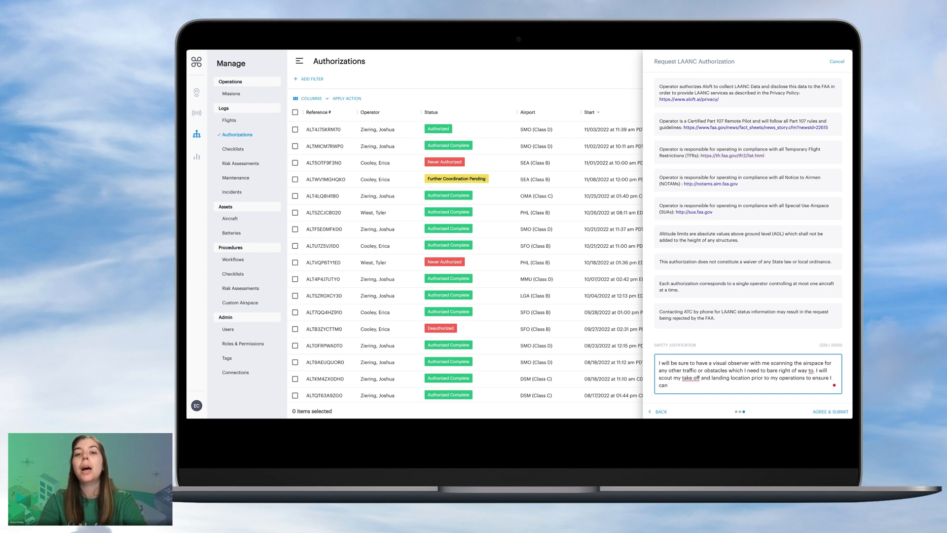
text(safely)
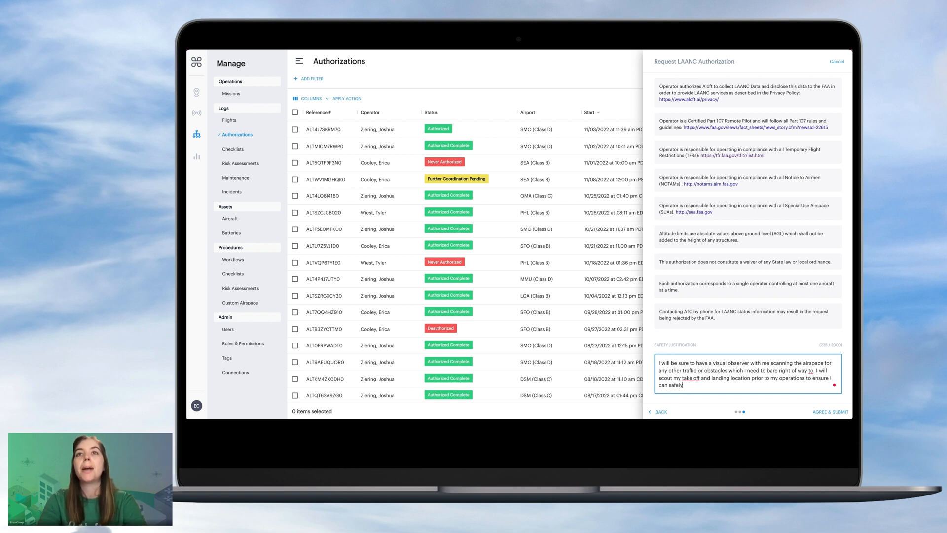
text(take off)
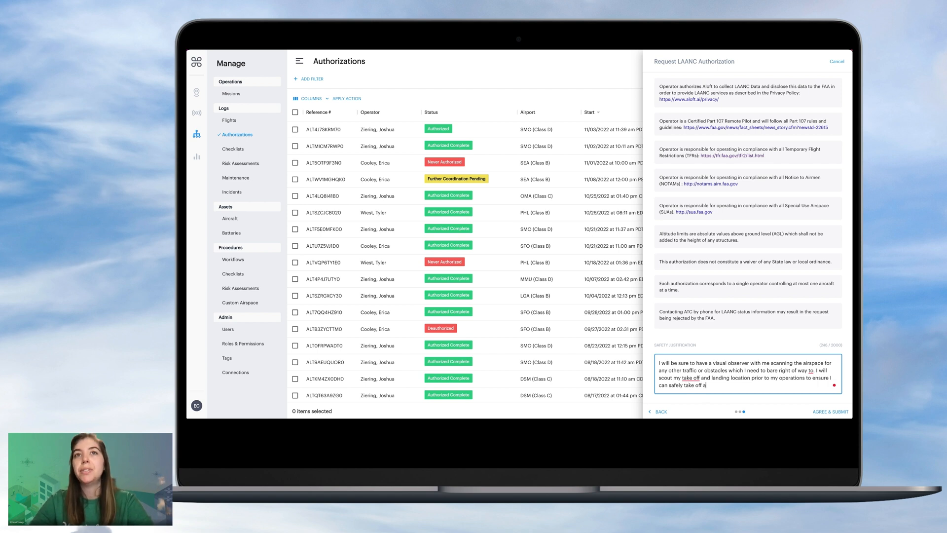
text(and land in a)
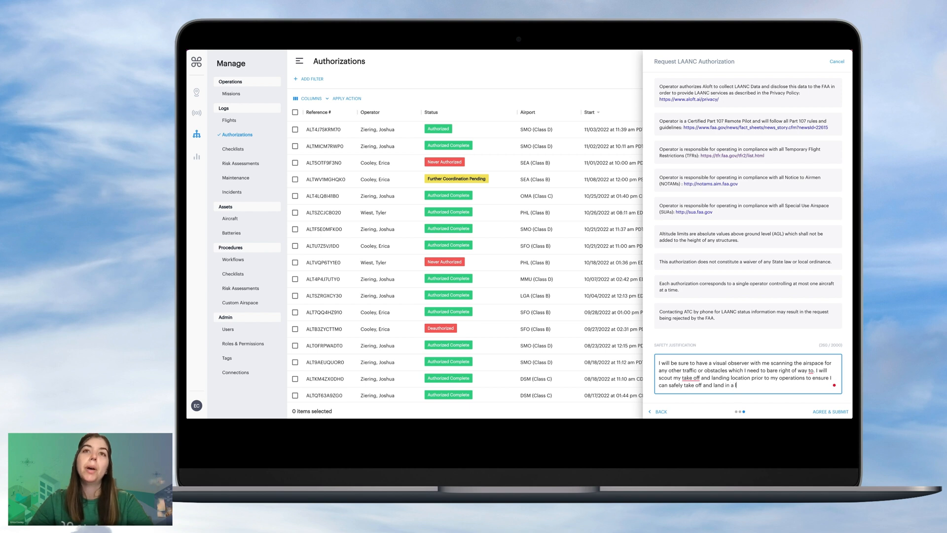
text(location which)
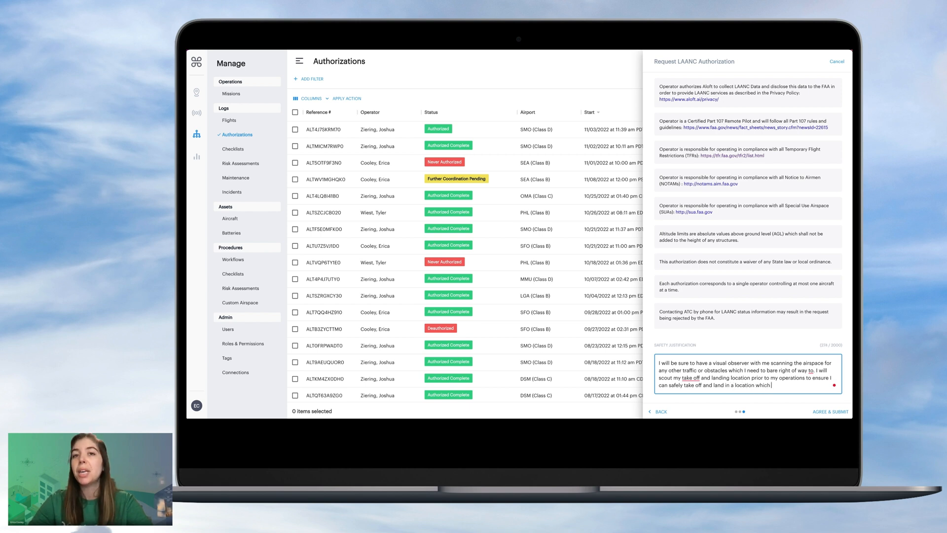
text(possess)
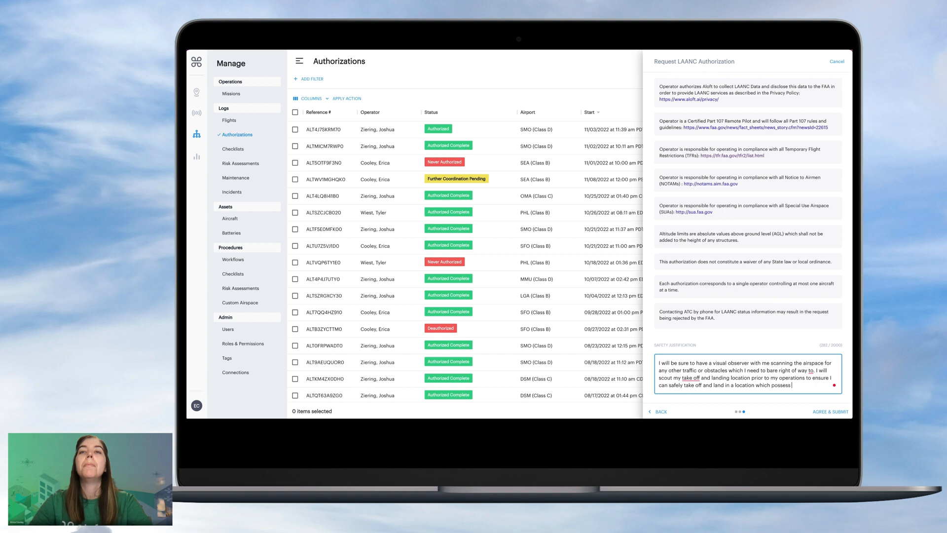
text(the least amount)
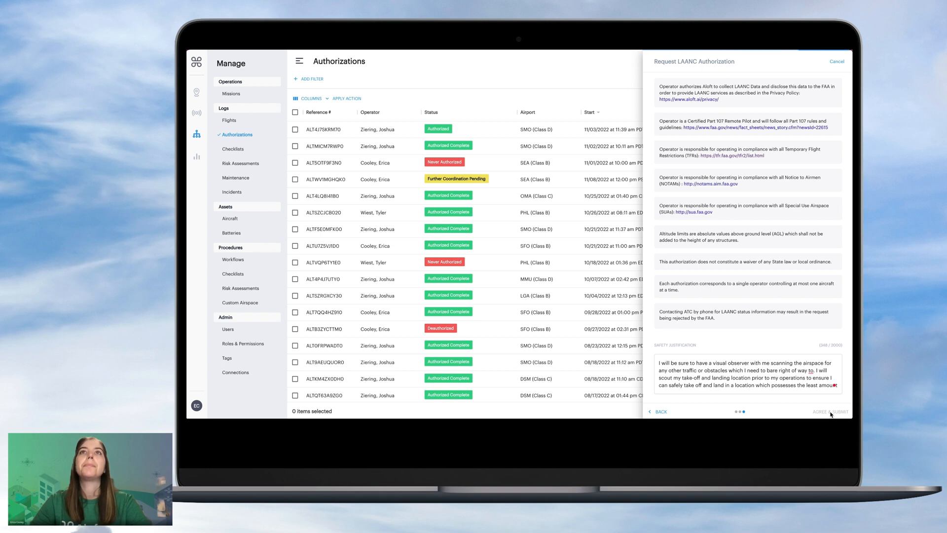
Agree and submit the request, then review its details, timeline and Terms of Operation.
click(829, 411)
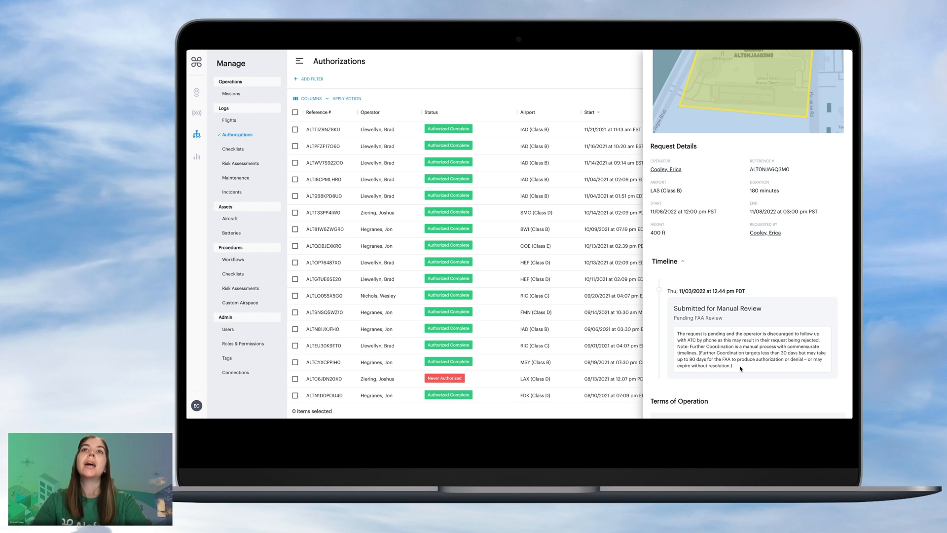
scroll(down, 3)
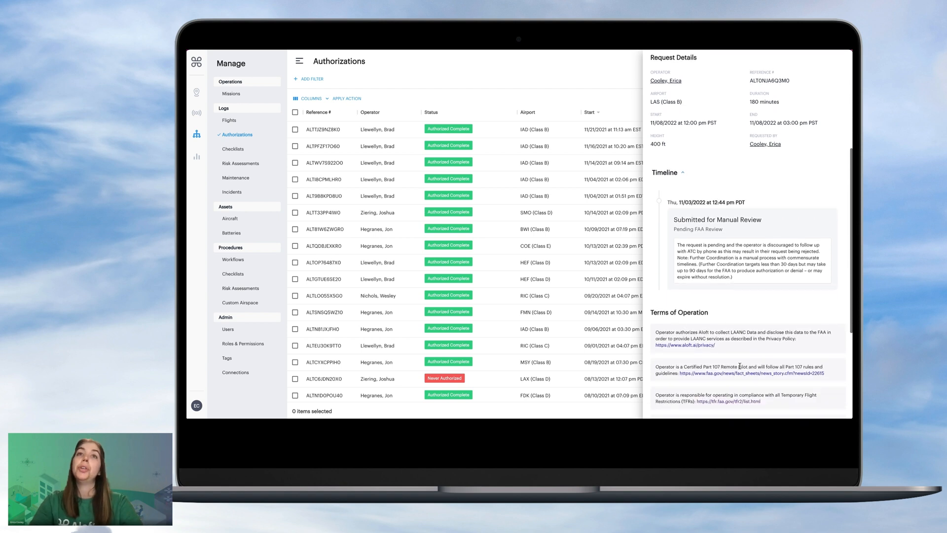
scroll(down, 3)
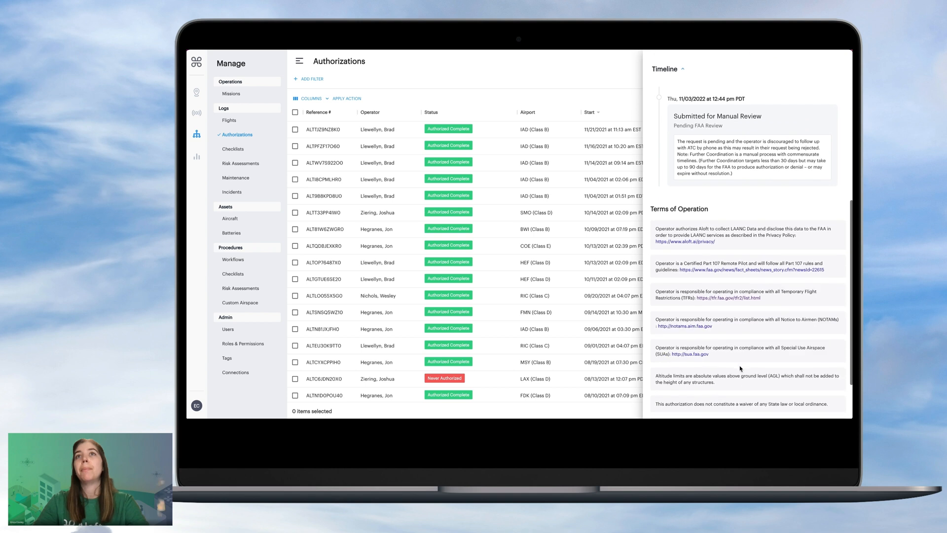
scroll(down, 3)
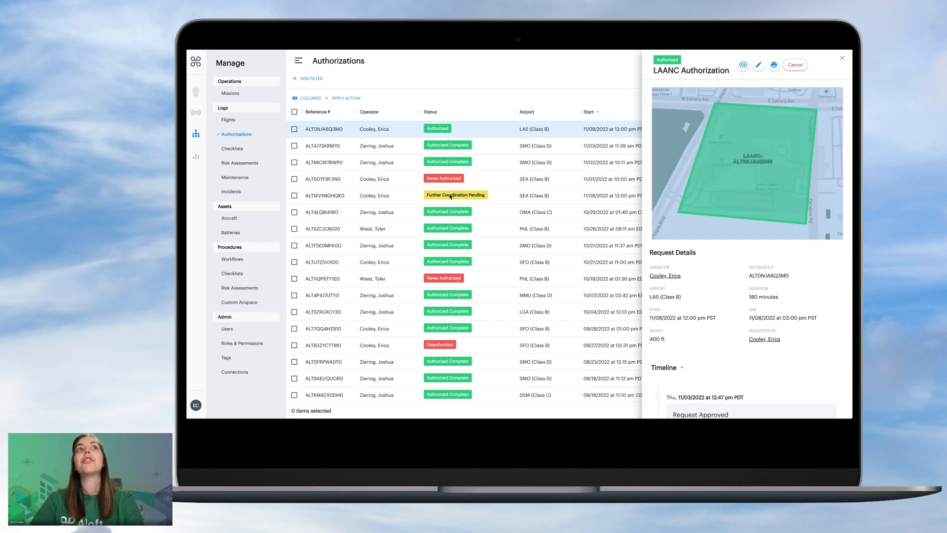
mouse_move(760, 124)
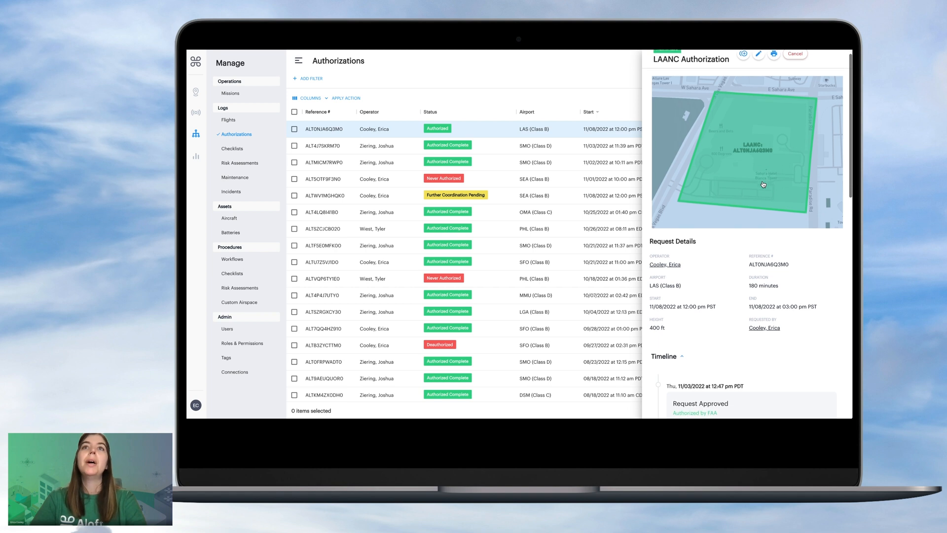
mouse_move(717, 305)
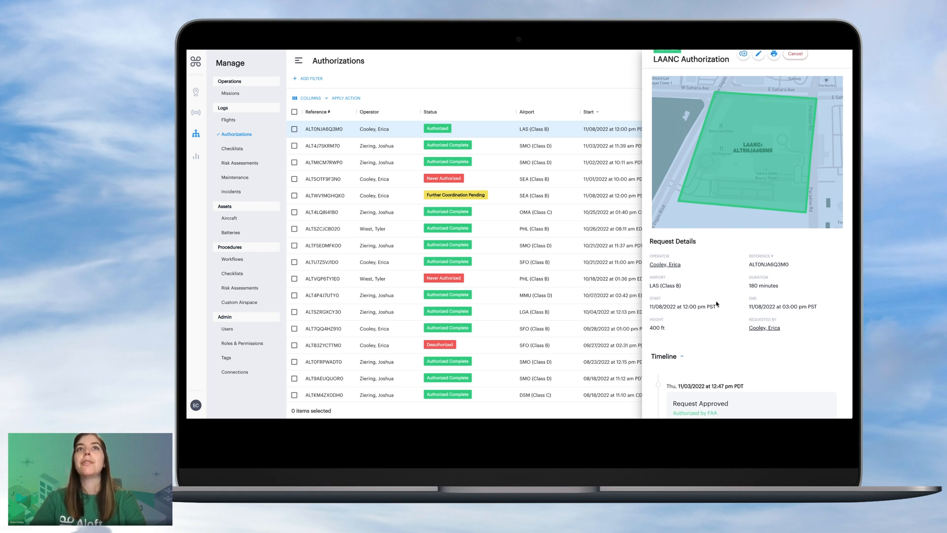
scroll(down, 3)
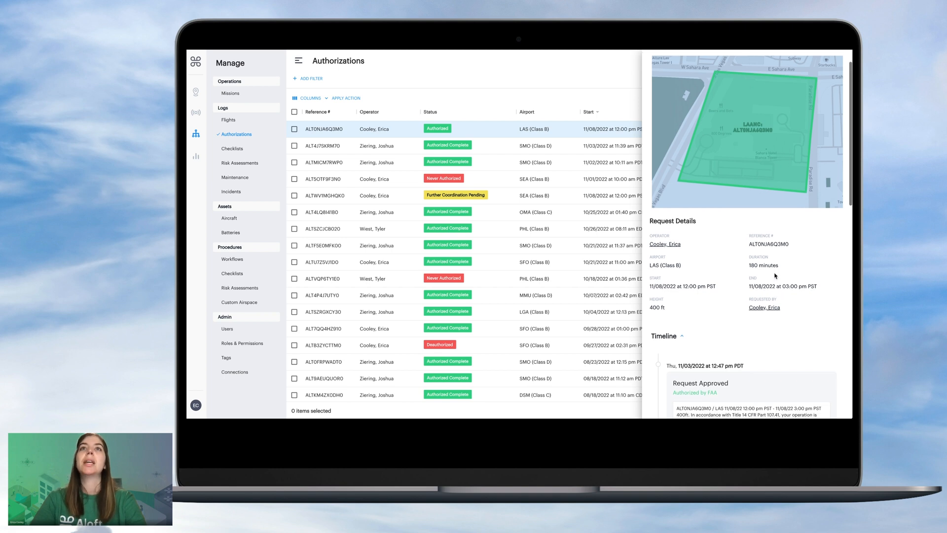
scroll(down, 3)
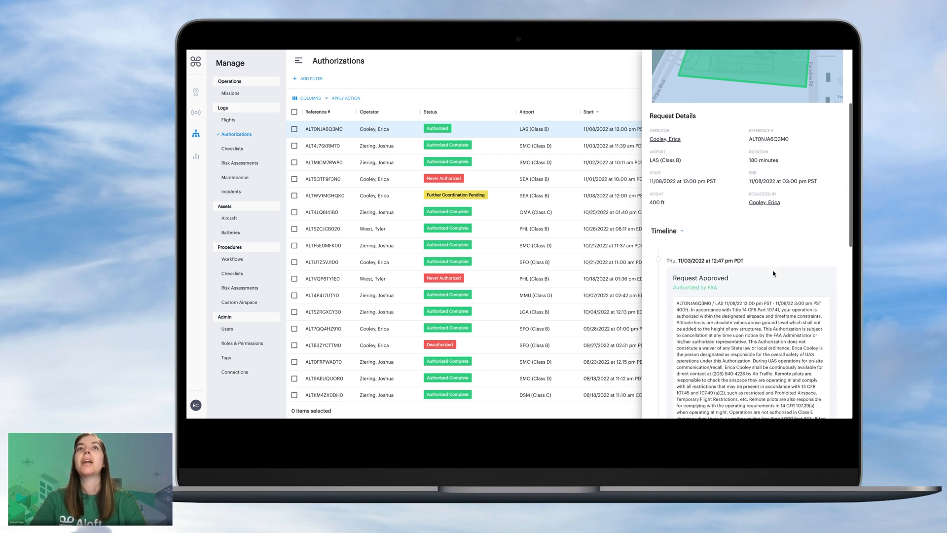
scroll(down, 3)
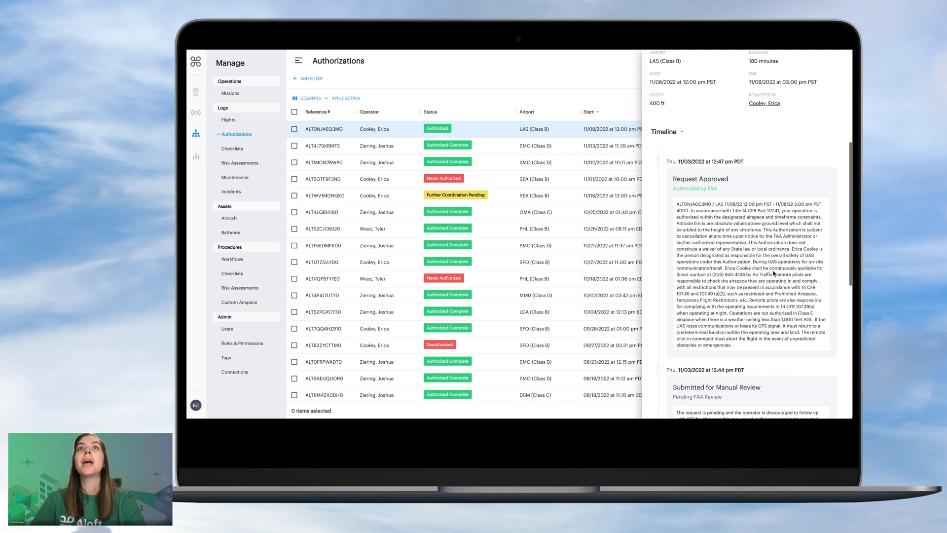
scroll(down, 3)
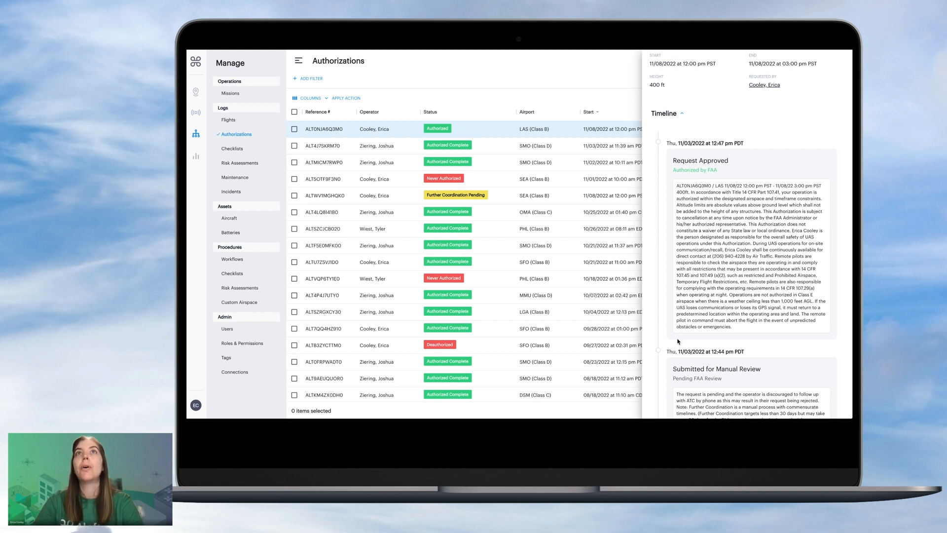
scroll(down, 3)
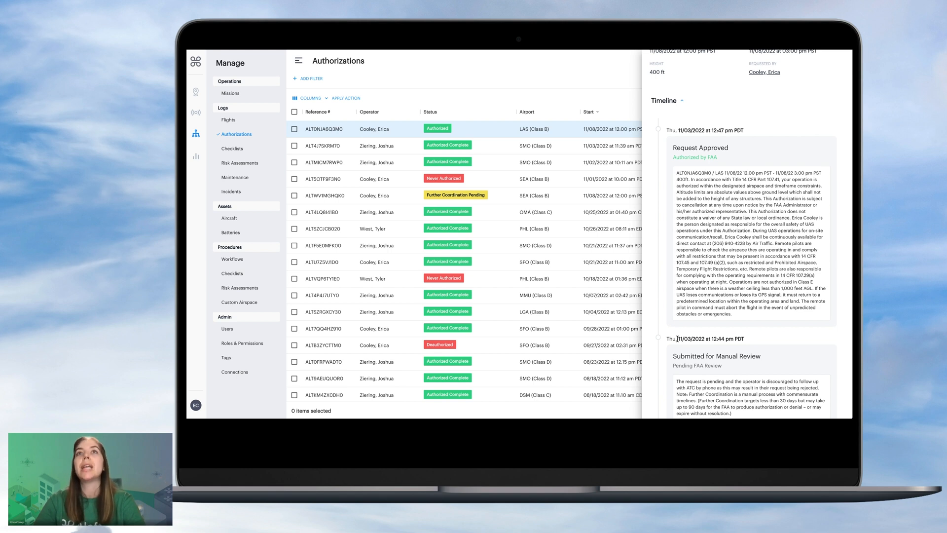
mouse_move(723, 302)
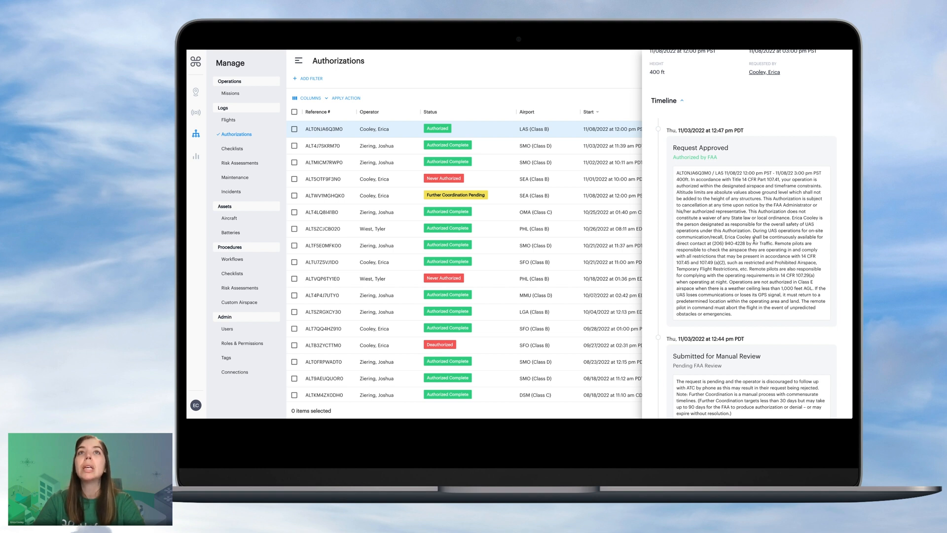
mouse_move(792, 217)
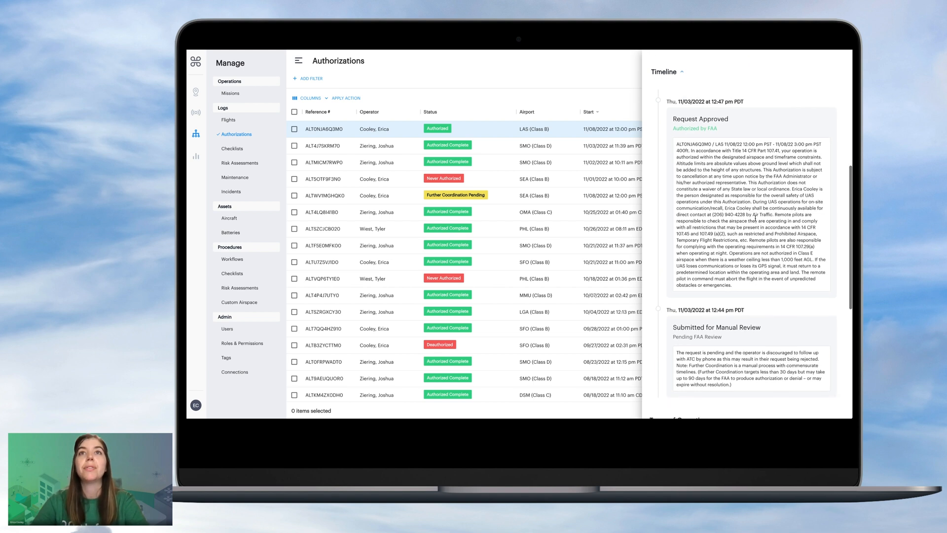
scroll(down, 3)
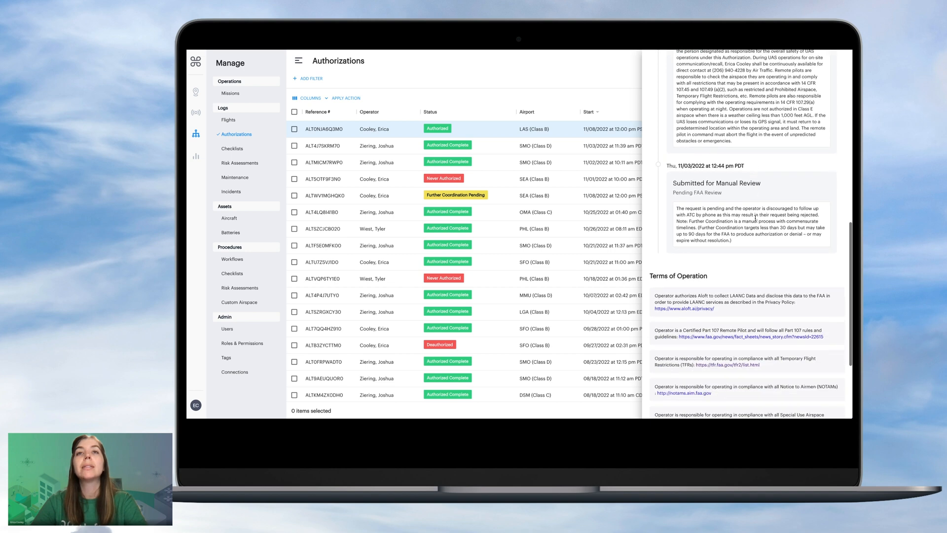